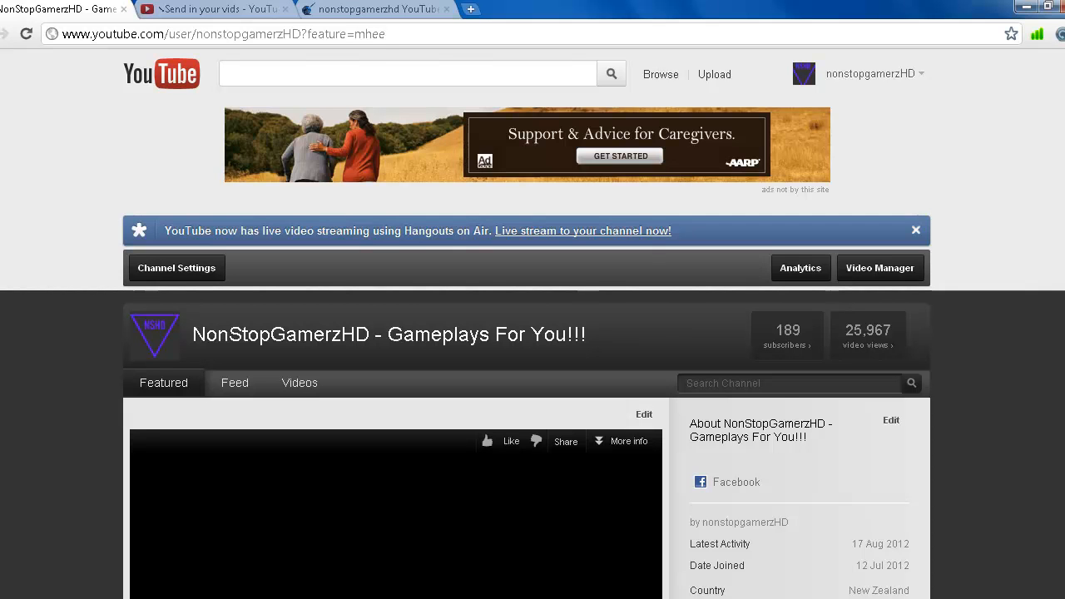
- Load the mrkarl304 channel URL and scroll through its Send in your vids page
text(www.youtube.com/user/mrkarl304)
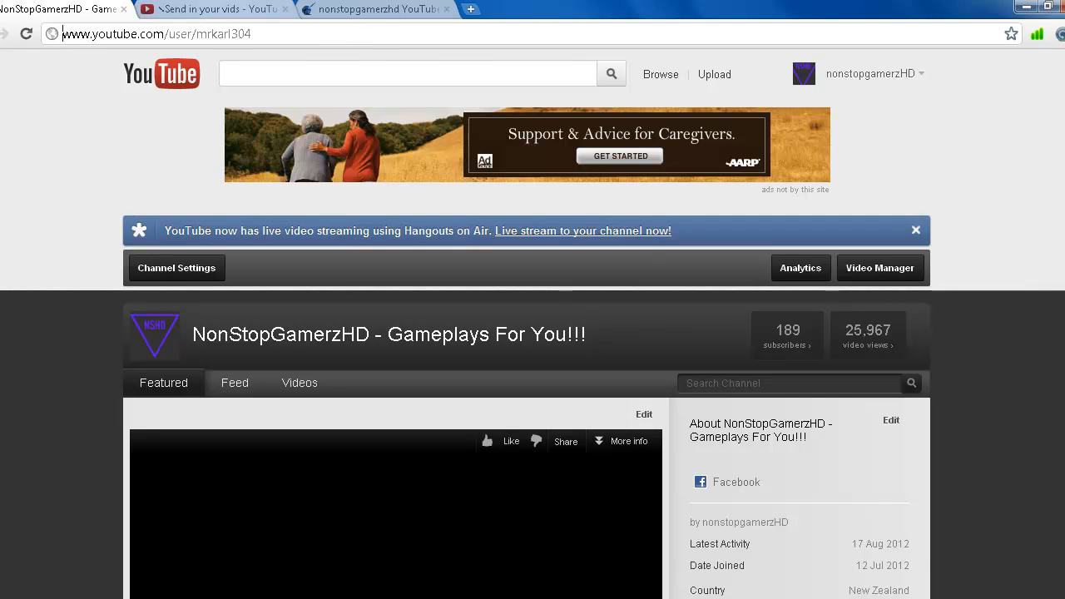
click(212, 9)
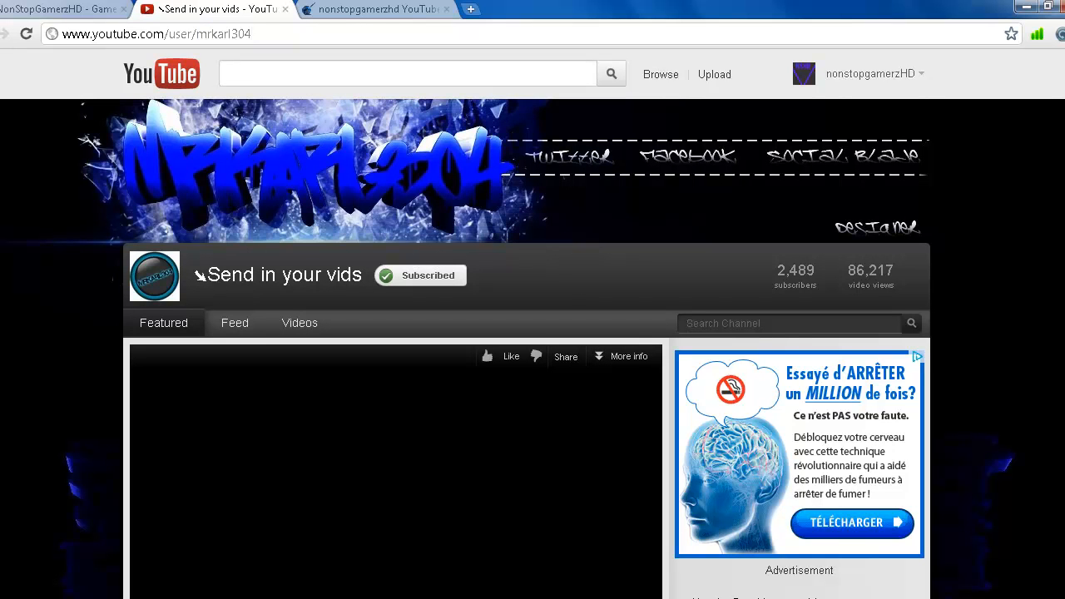
scroll(down, 3)
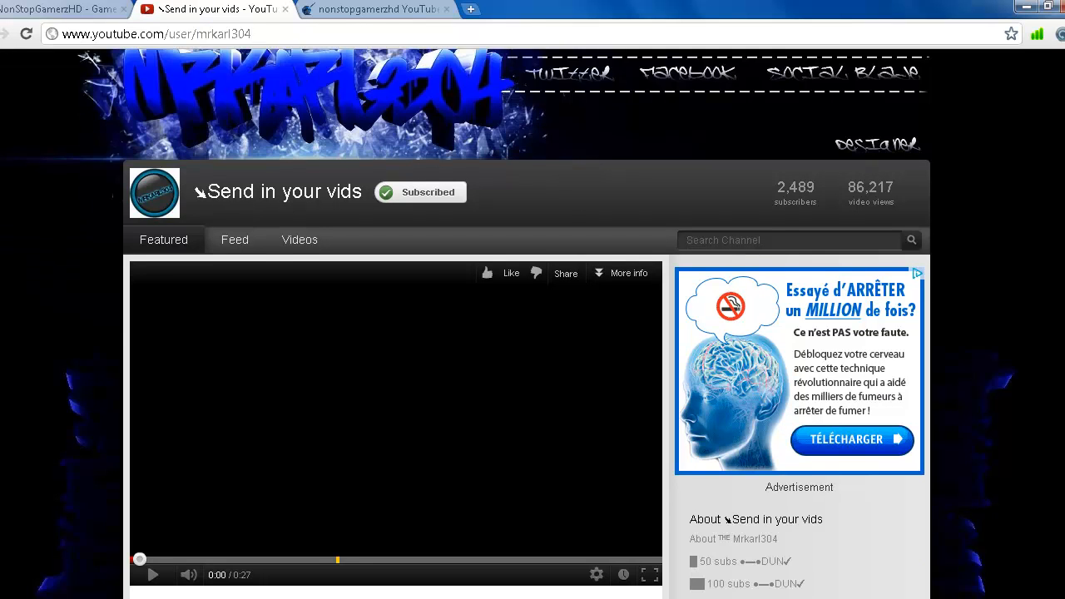
scroll(down, 3)
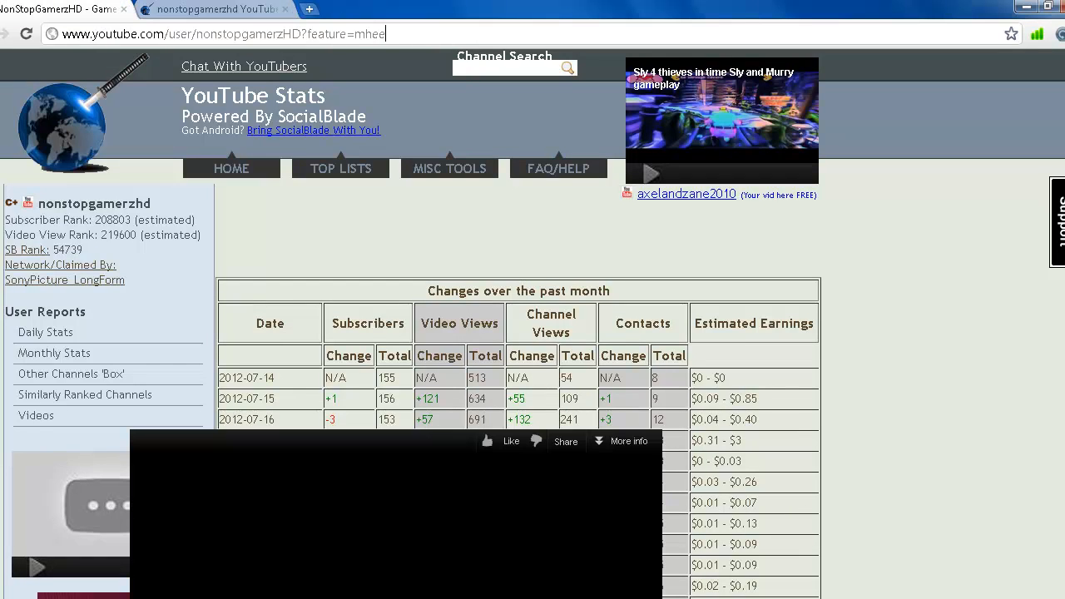
- Revisit the NonStopGamerzHD channel, then bring up its SocialBlade statistics tab
click(215, 9)
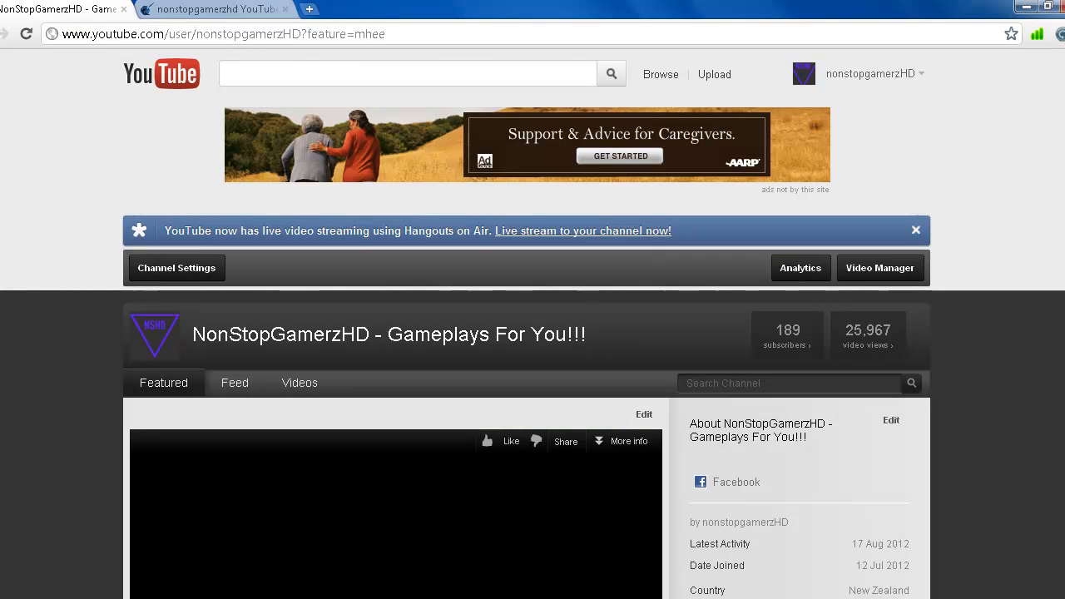
click(233, 34)
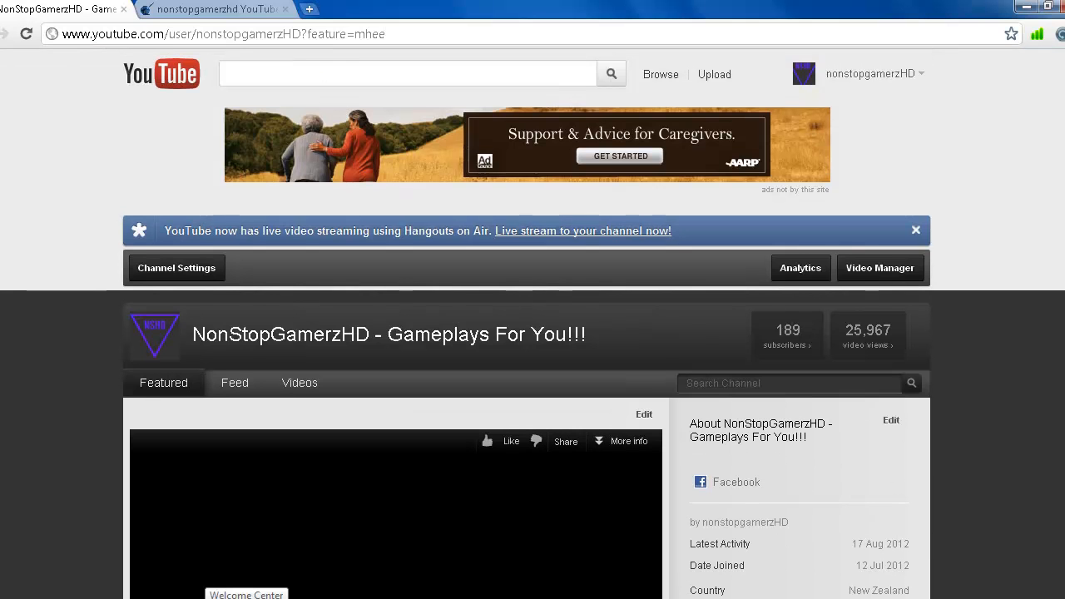
click(225, 33)
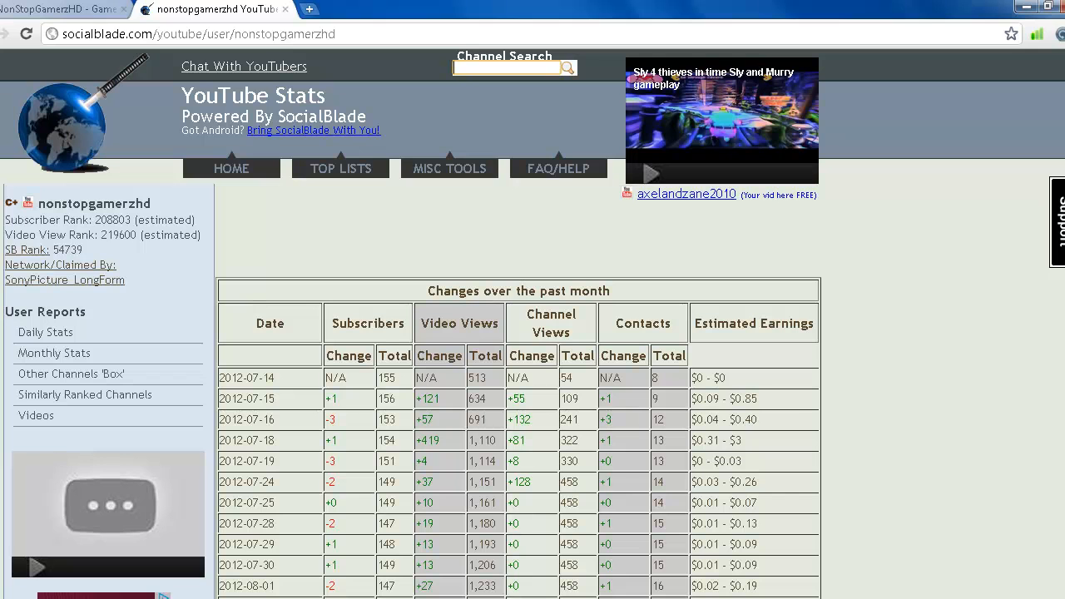
scroll(down, 3)
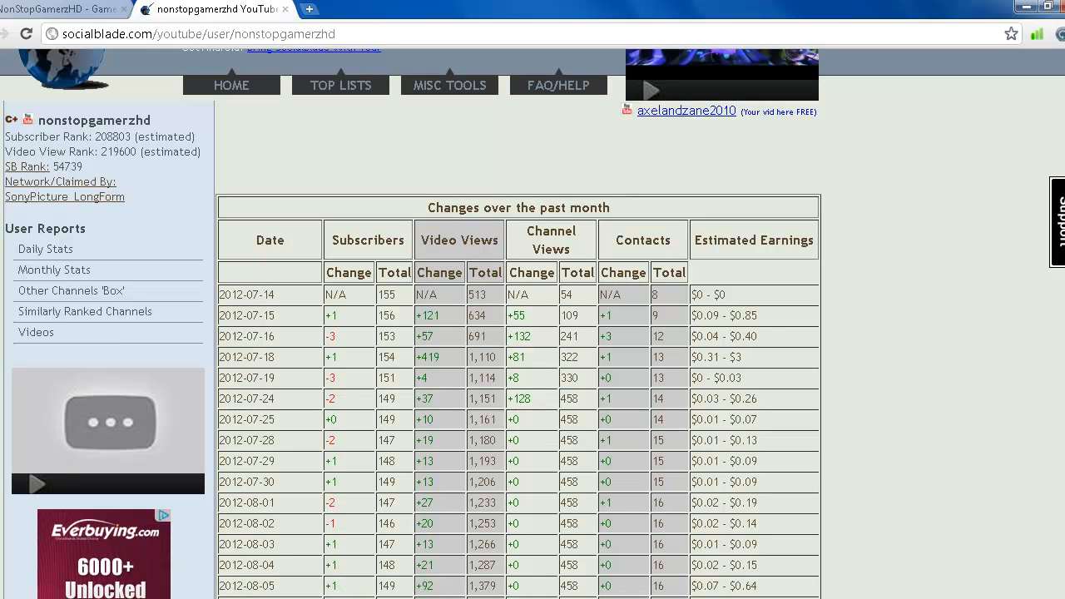
scroll(down, 3)
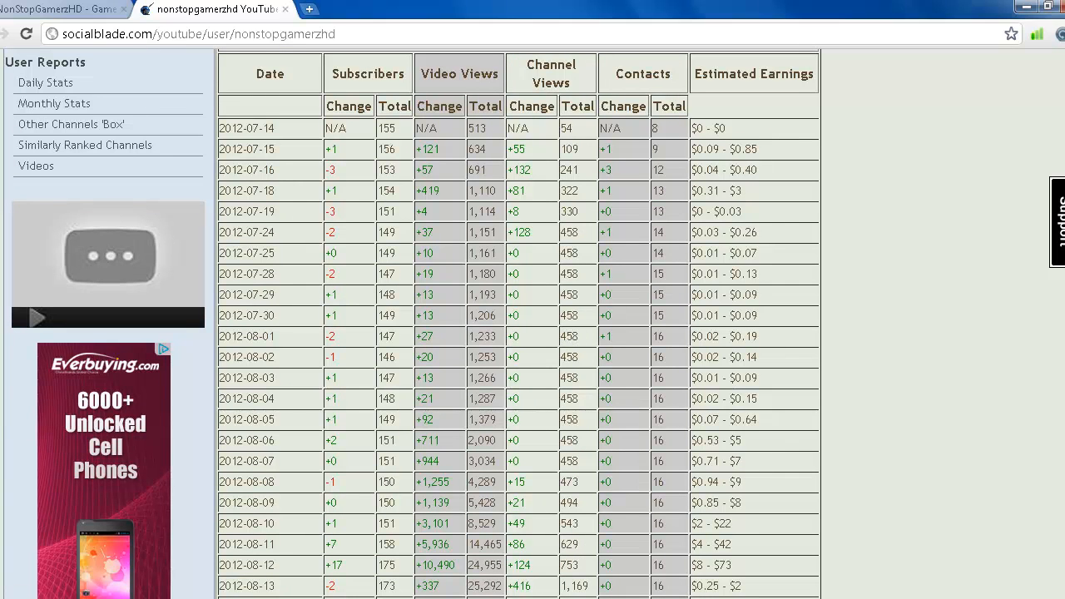
click(200, 34)
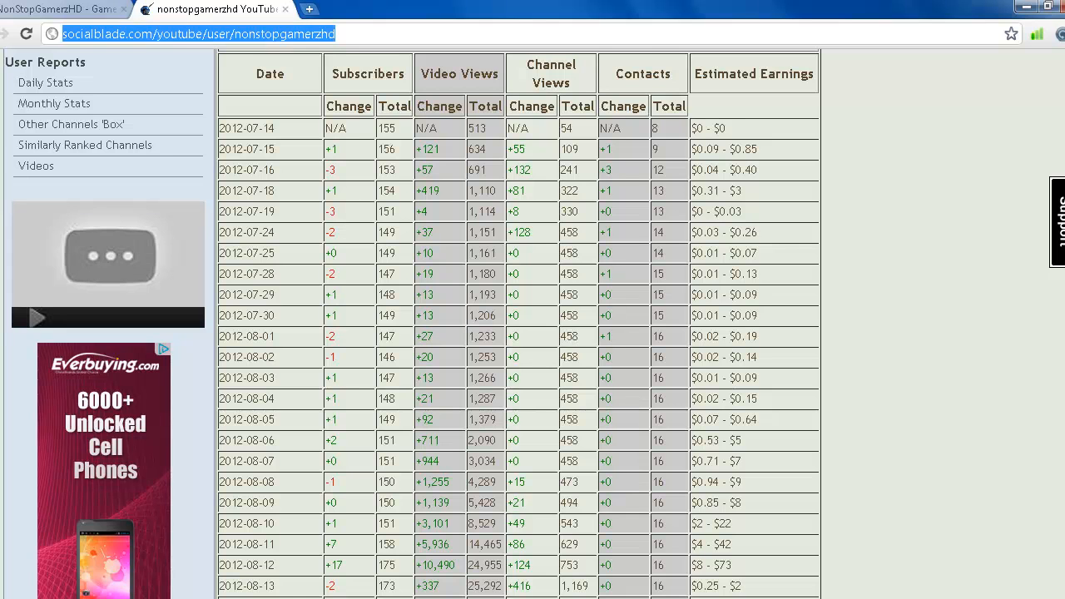
scroll(down, 3)
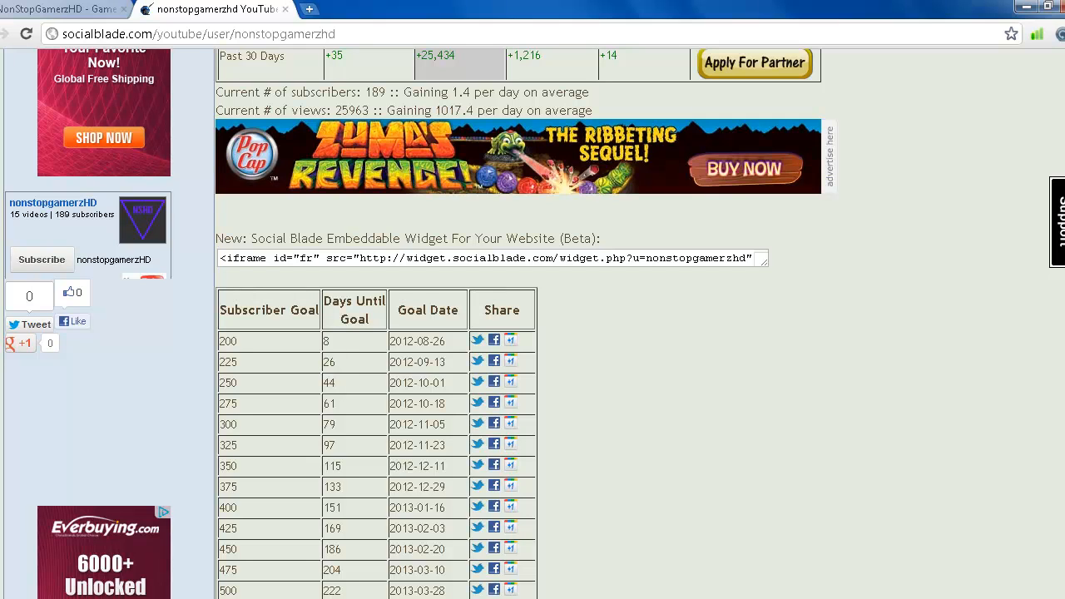
click(200, 34)
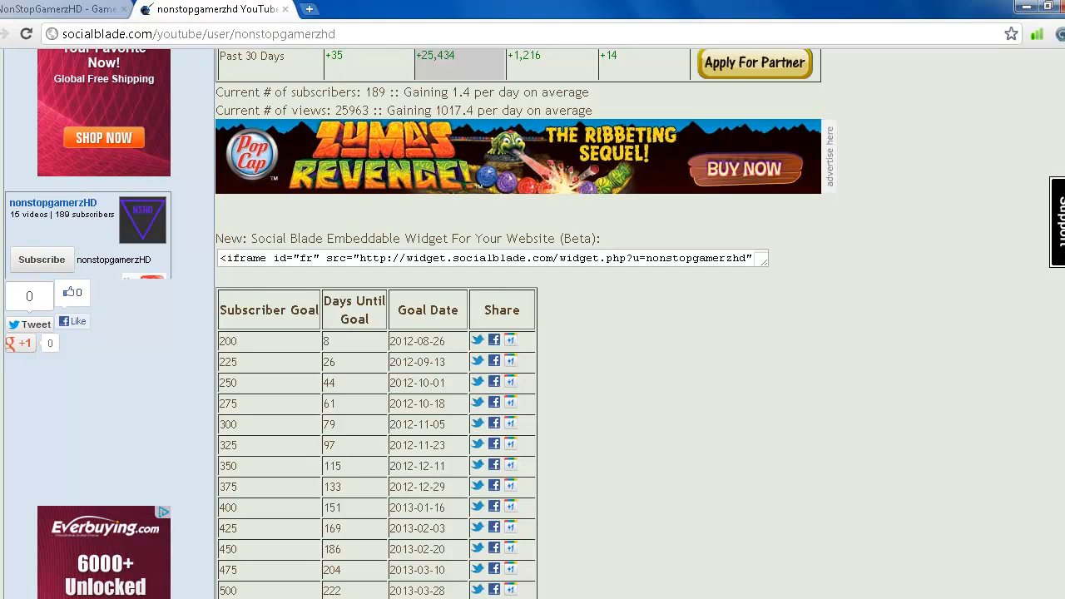
click(208, 34)
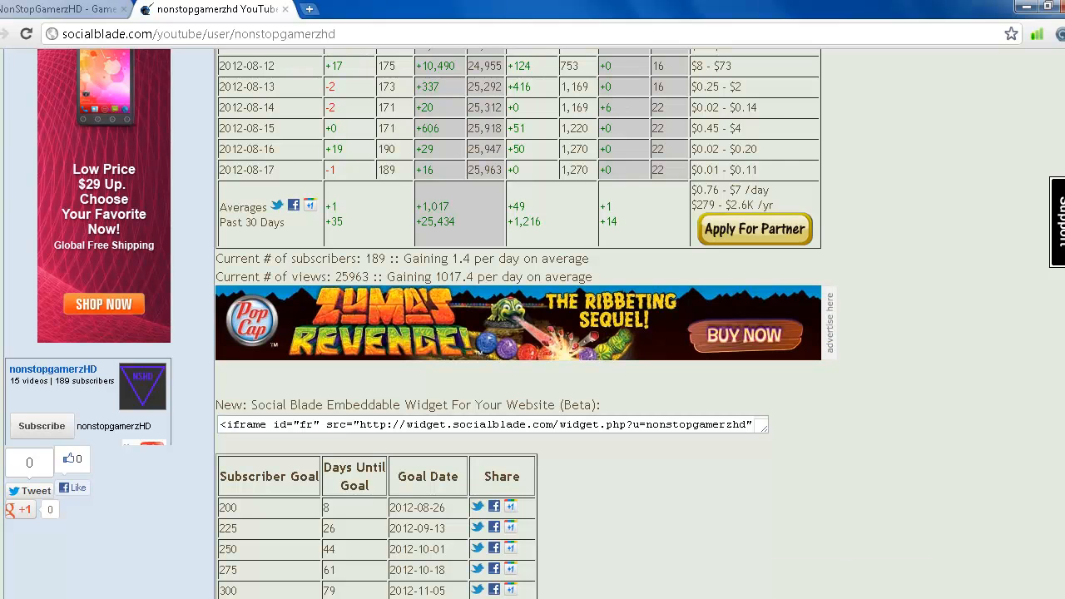
scroll(up, 3)
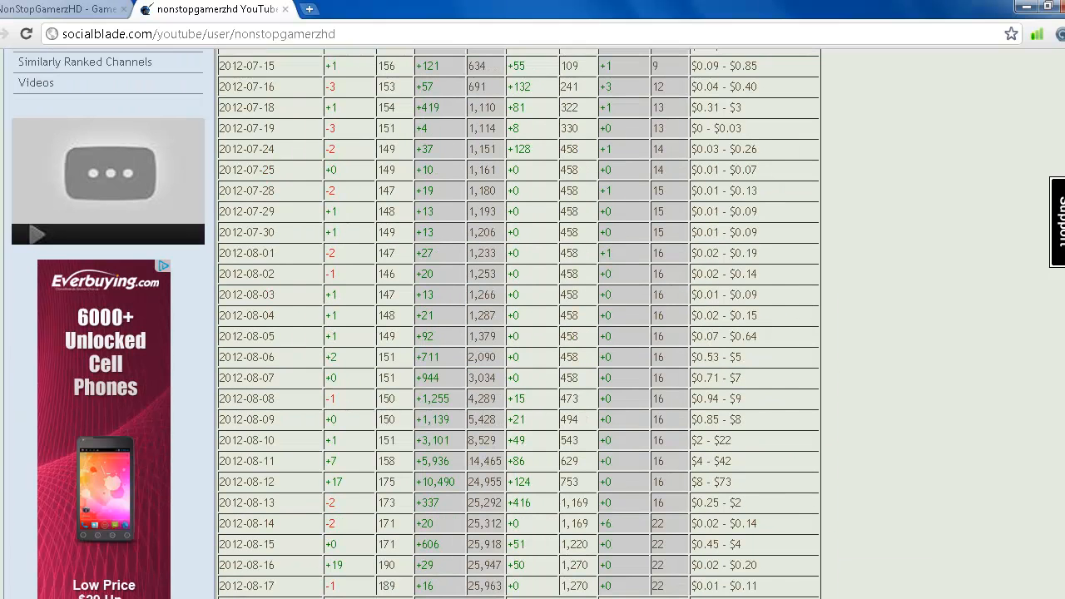
scroll(down, 3)
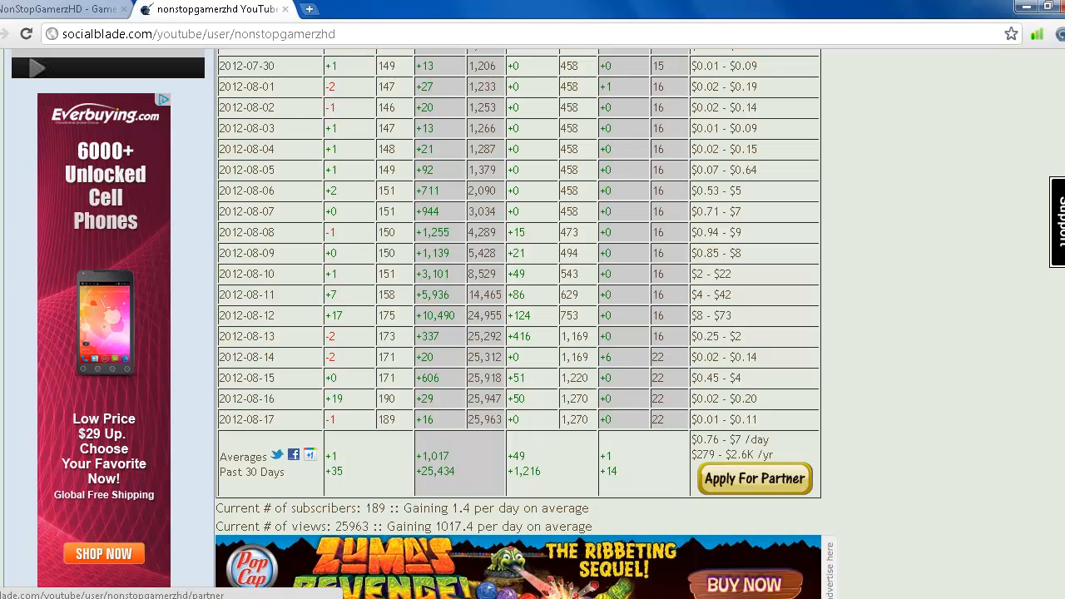
- Apply for partnership for nonstopgamerzhd and read down to the application's login mismatch notice
click(755, 477)
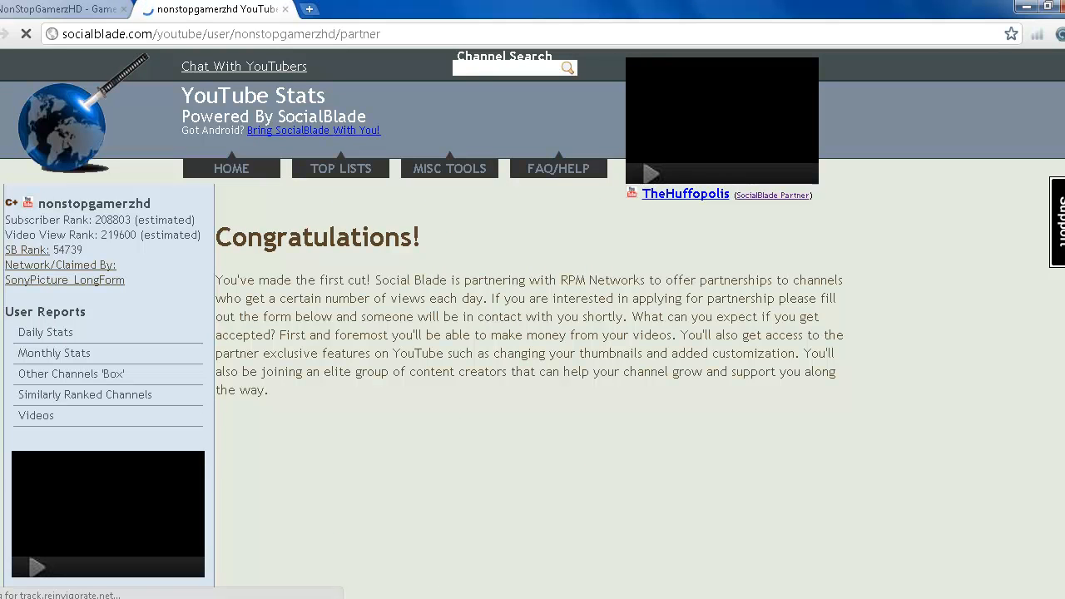
scroll(down, 3)
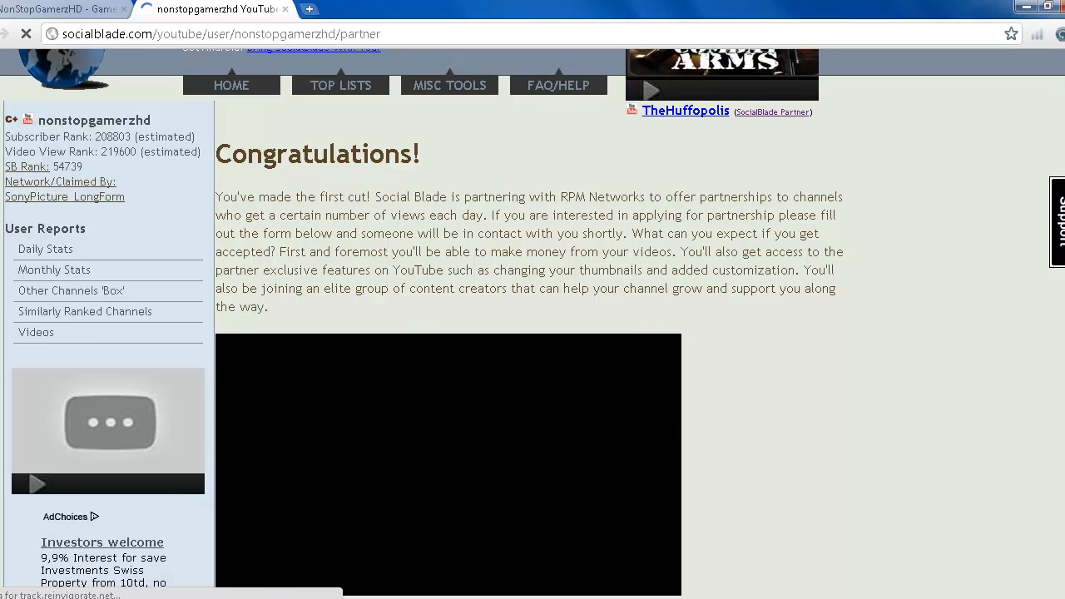
scroll(down, 3)
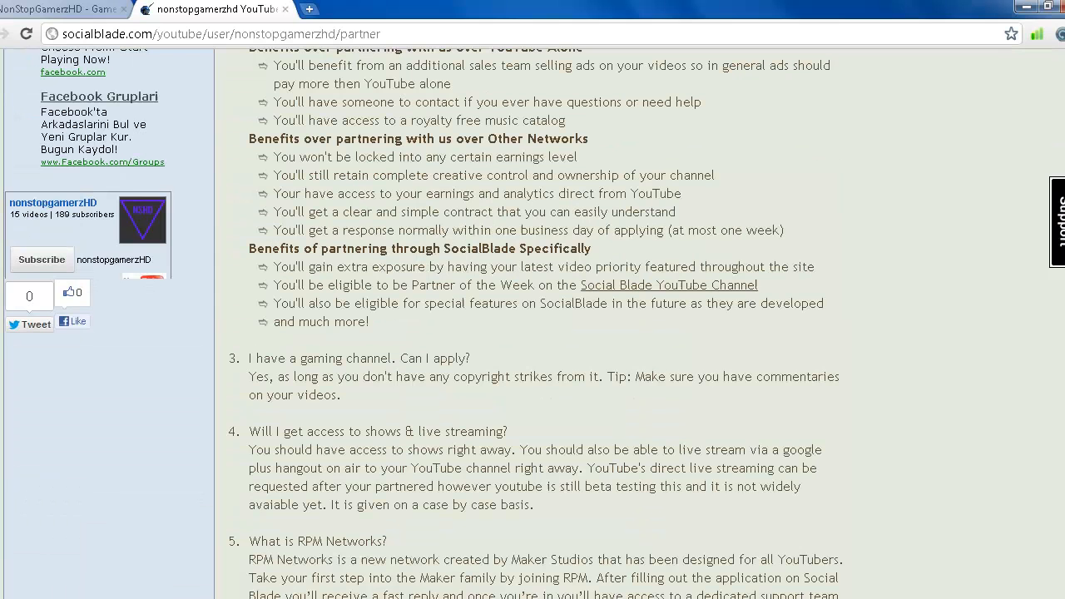
scroll(down, 3)
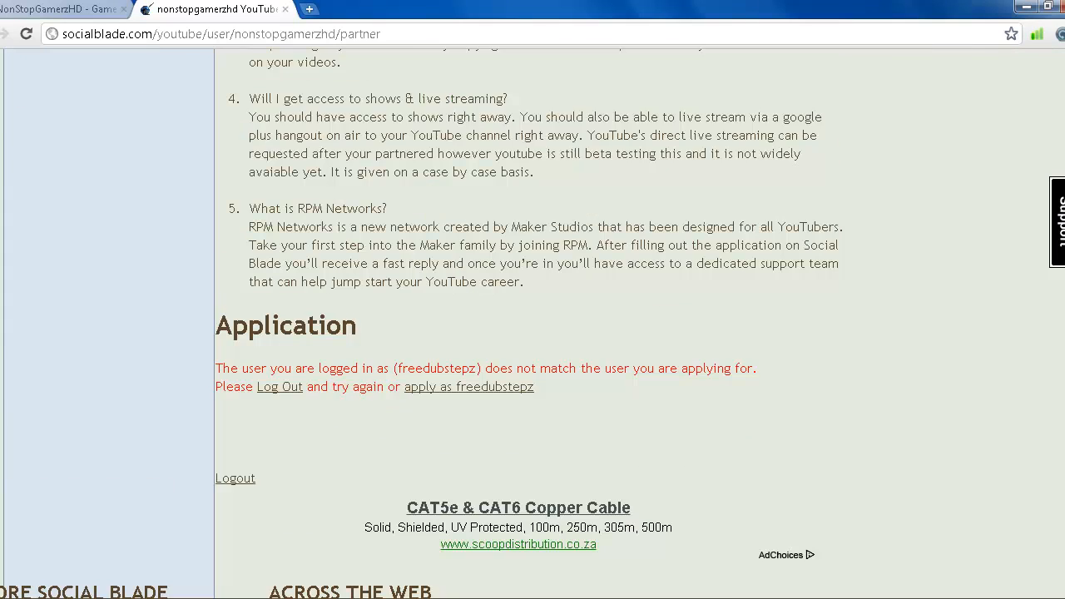
scroll(down, 3)
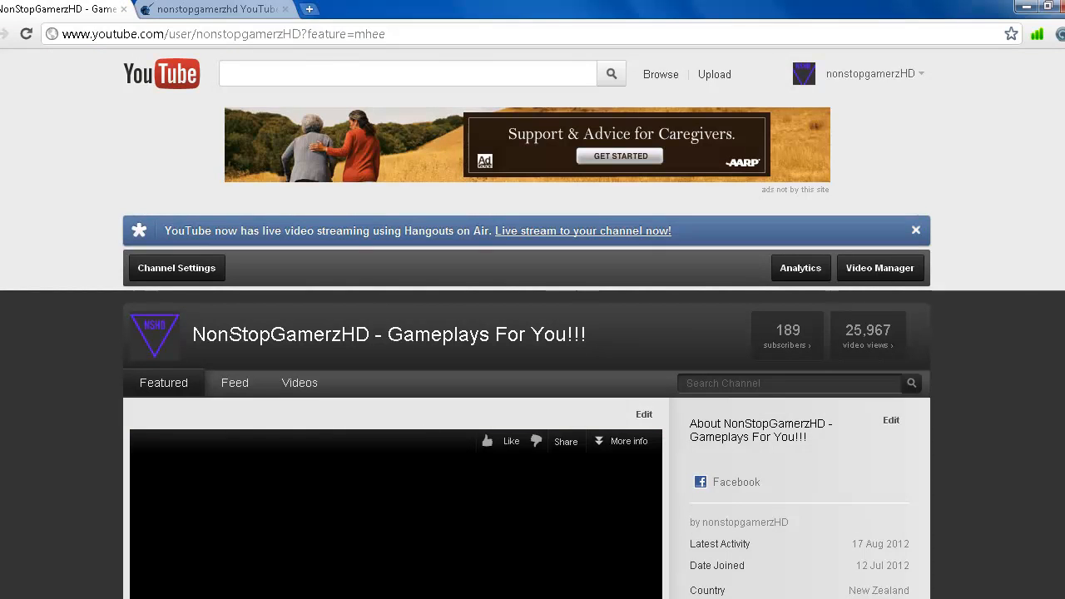
click(871, 73)
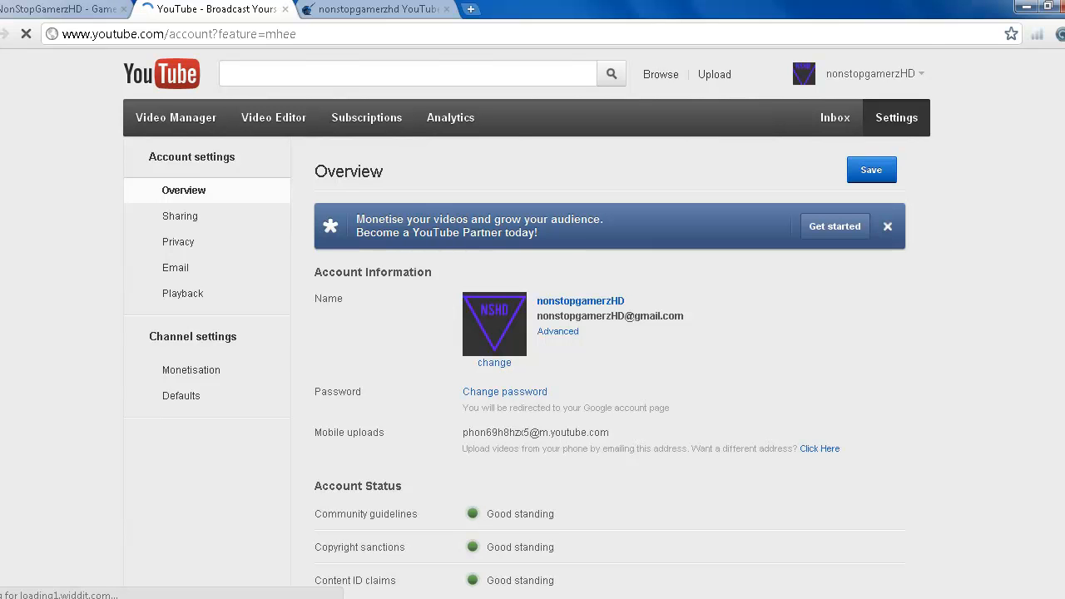
scroll(down, 3)
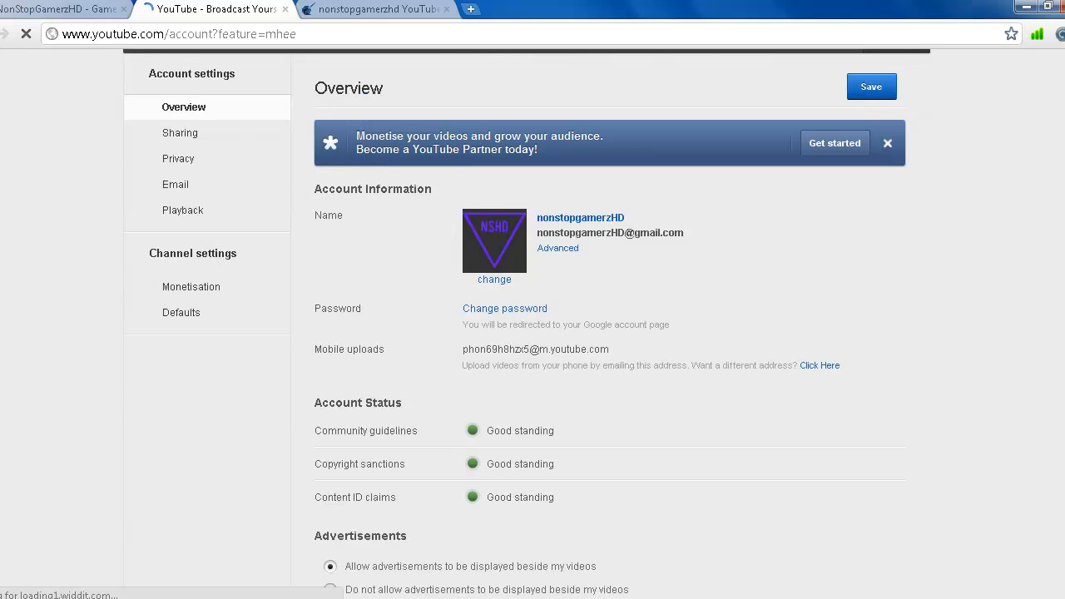
scroll(down, 3)
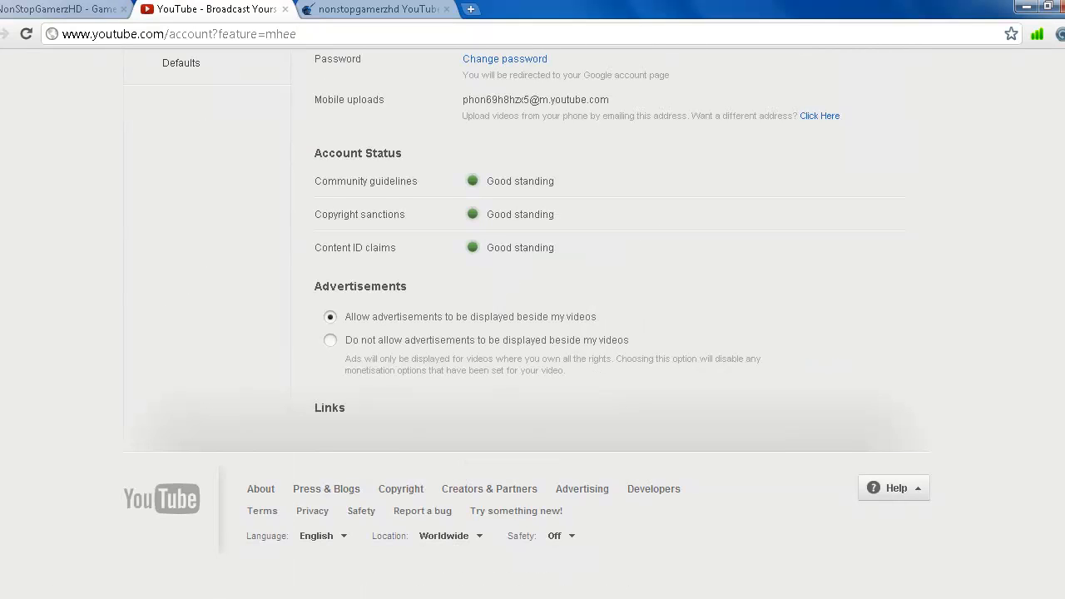
double_click(381, 247)
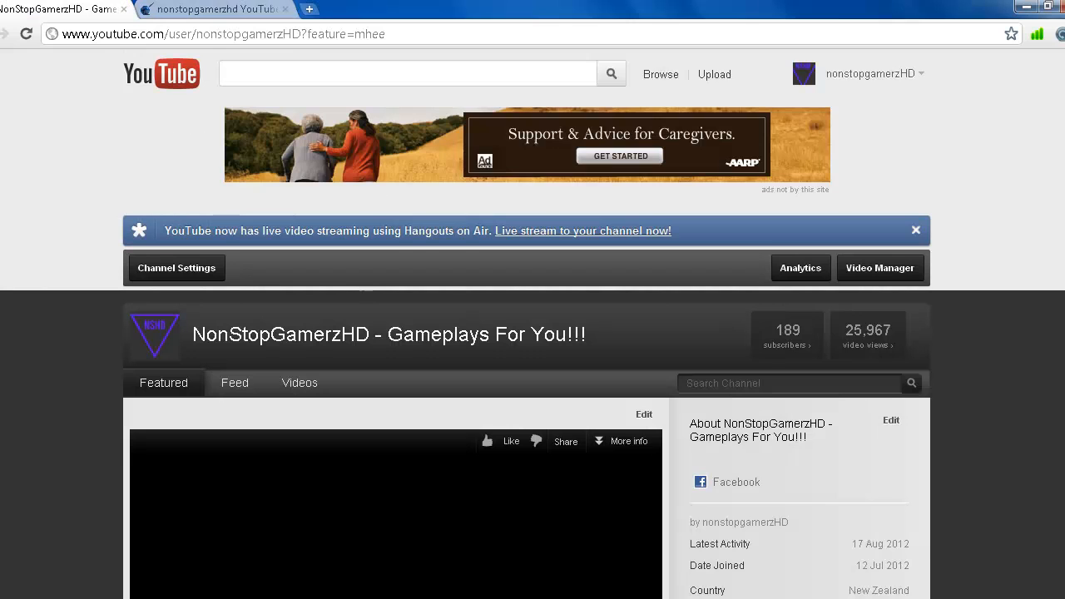
- Scroll the partner page up and down around the Application section's mismatch notice
scroll(down, 3)
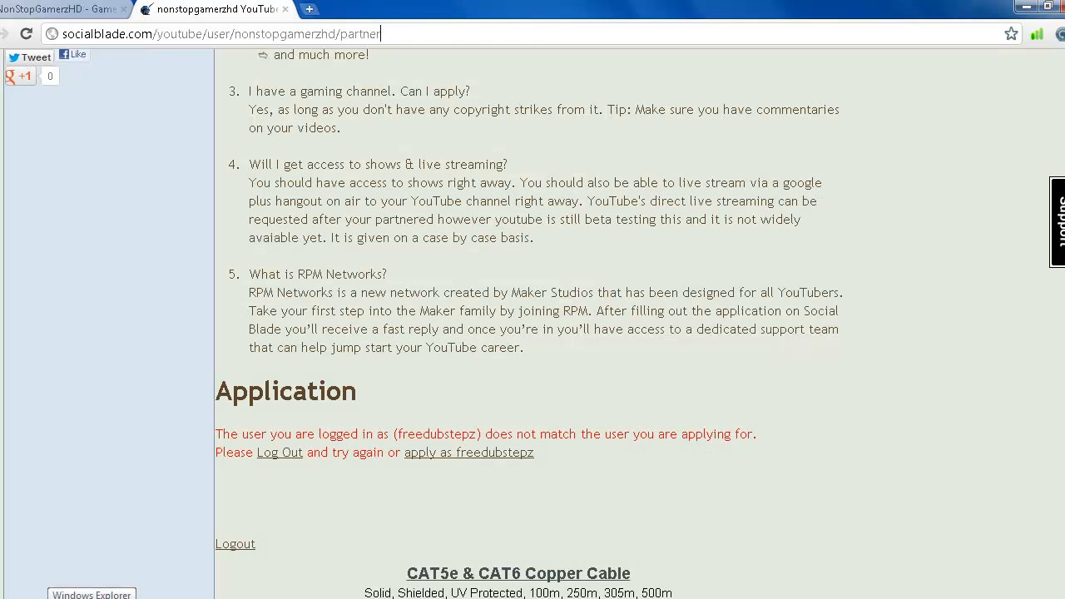
scroll(down, 3)
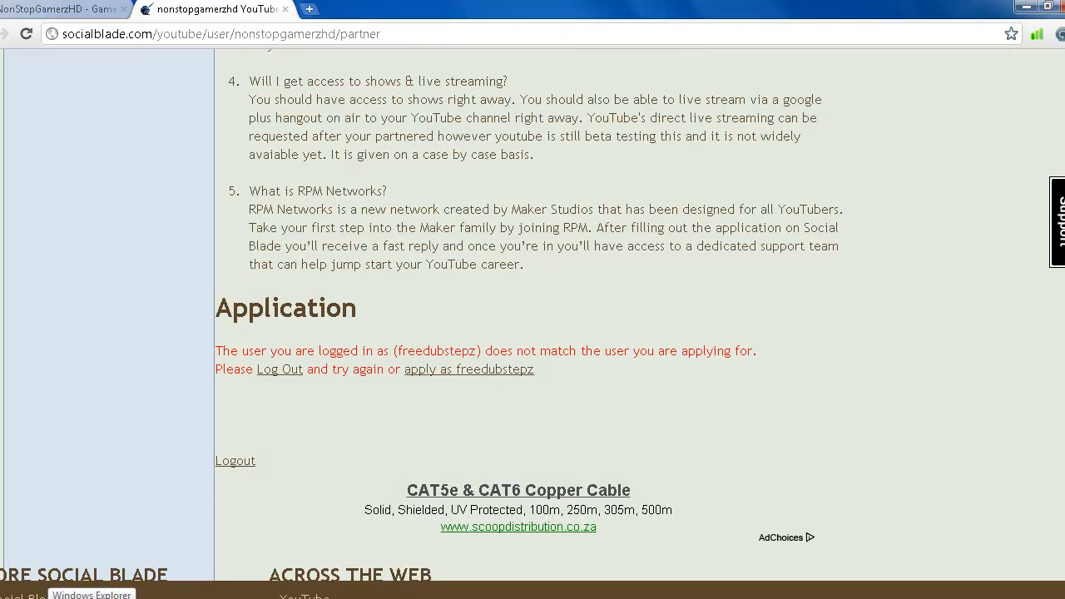
scroll(up, 3)
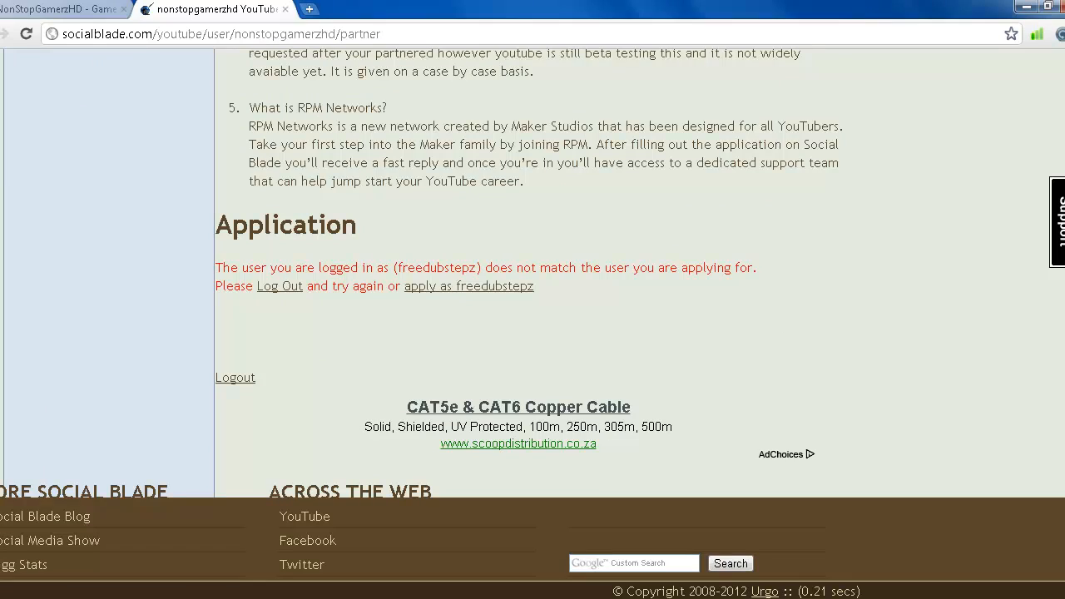
scroll(up, 3)
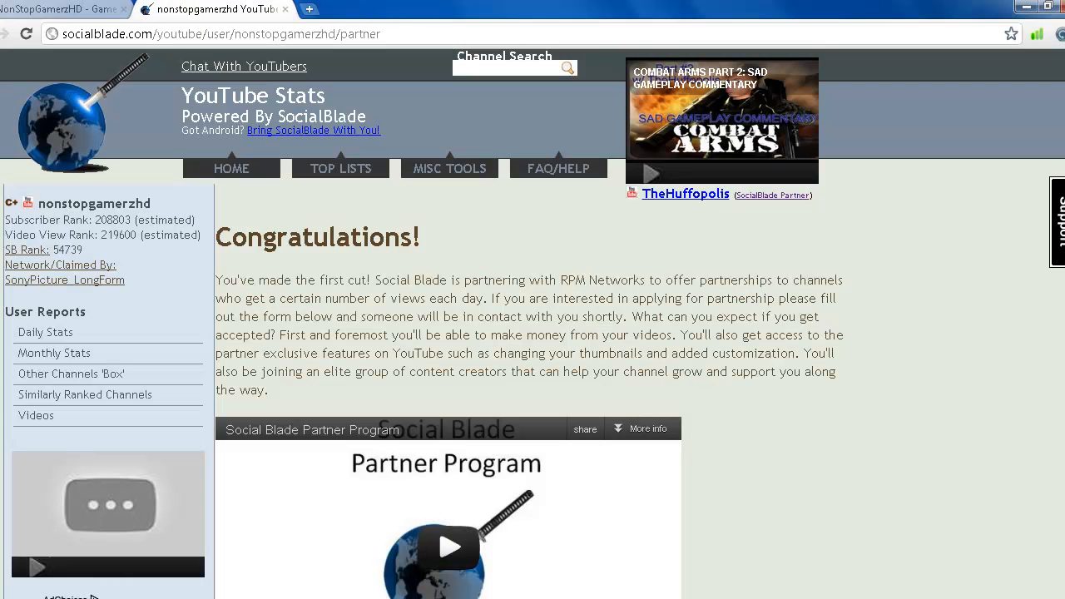
scroll(down, 3)
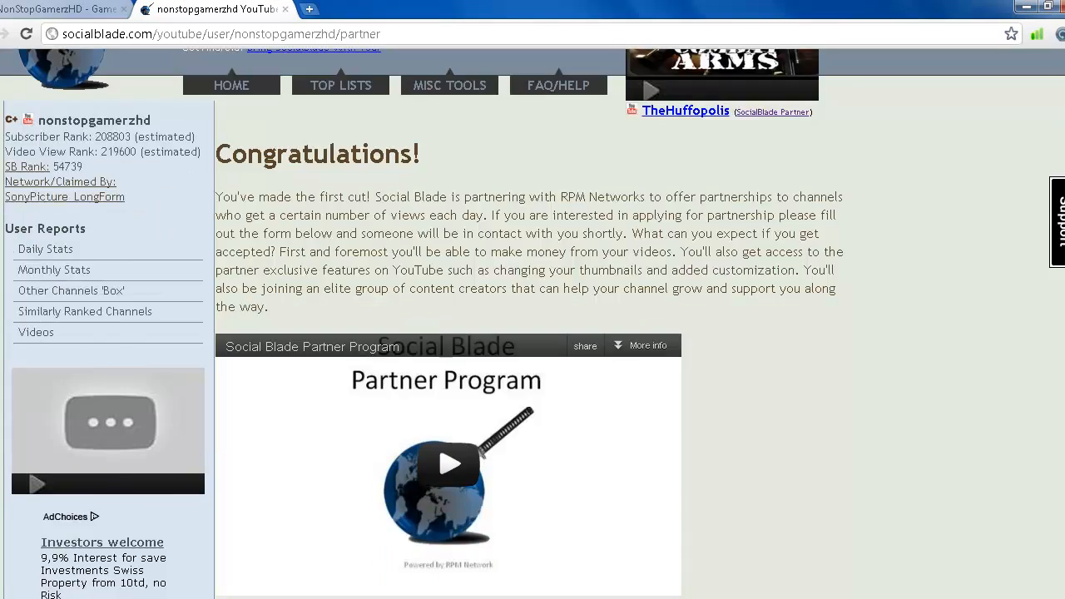
scroll(down, 3)
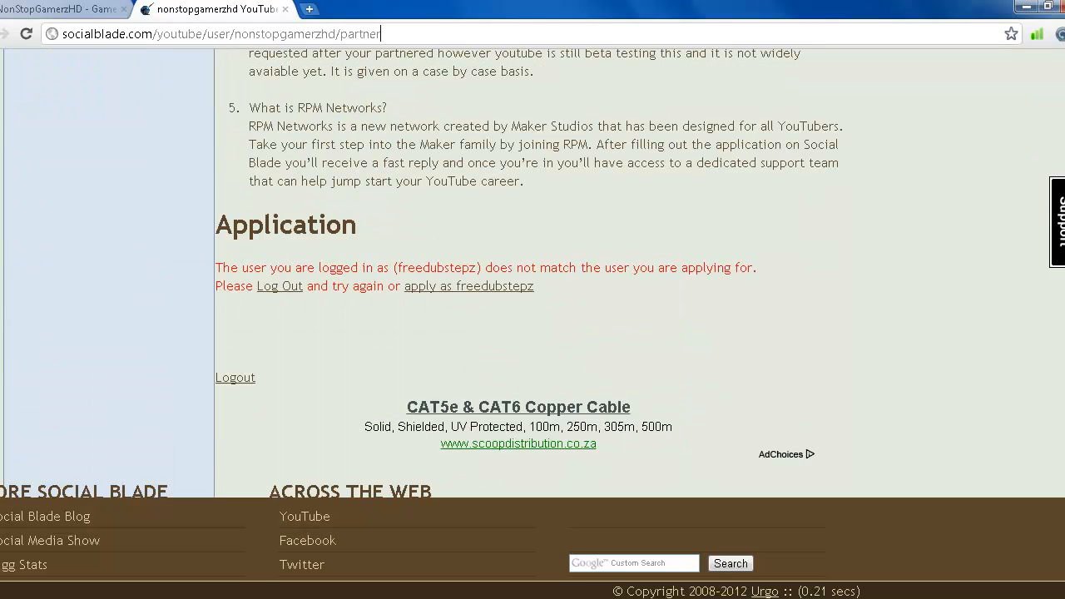
scroll(up, 3)
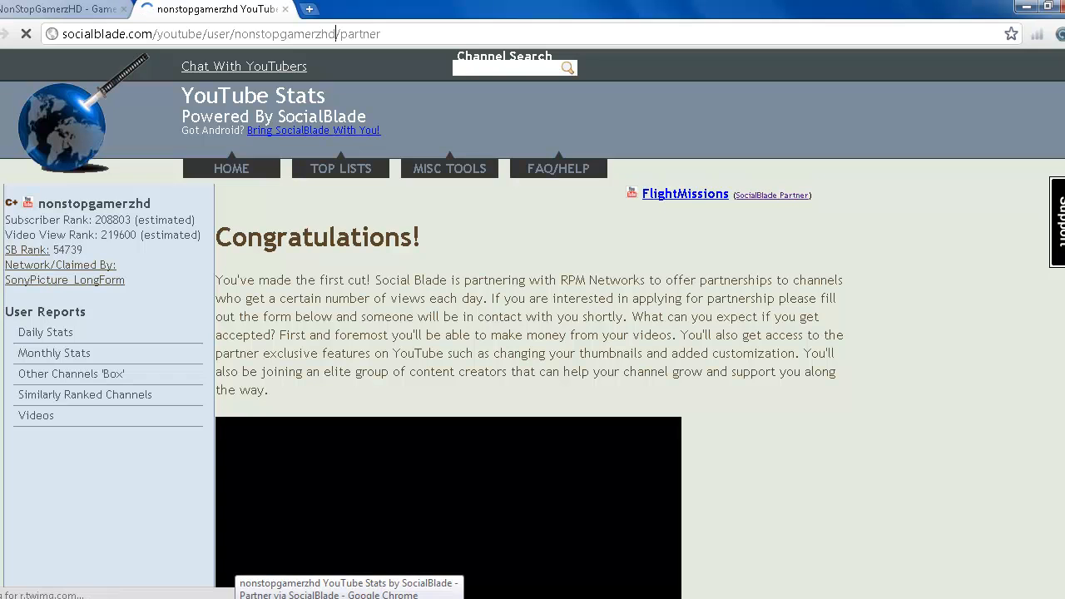
- Link SocialBlade with the YouTube account and grant access on Google's permission page
scroll(down, 3)
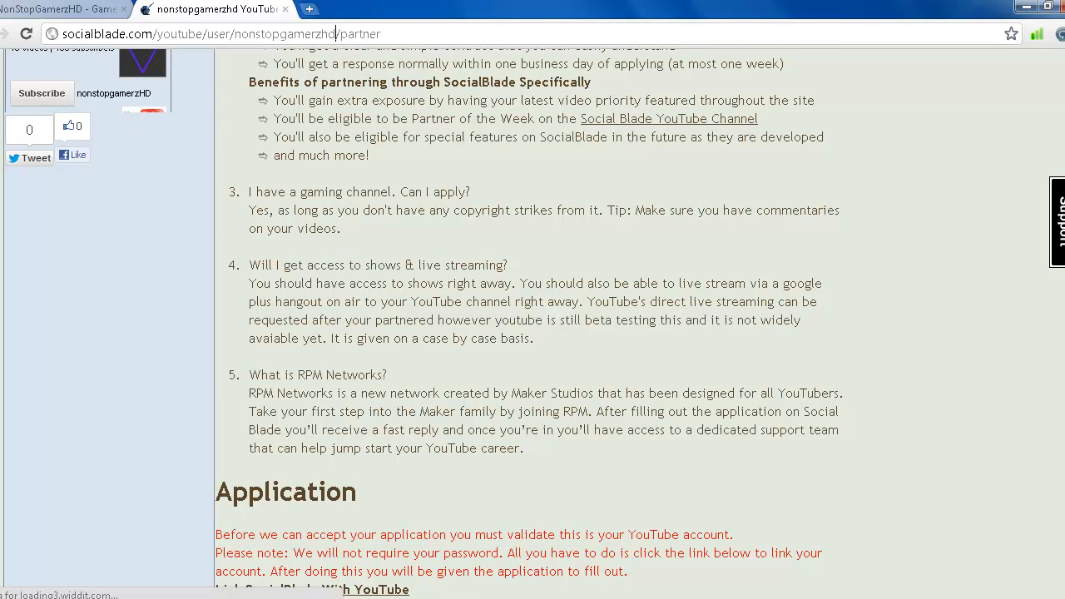
scroll(down, 3)
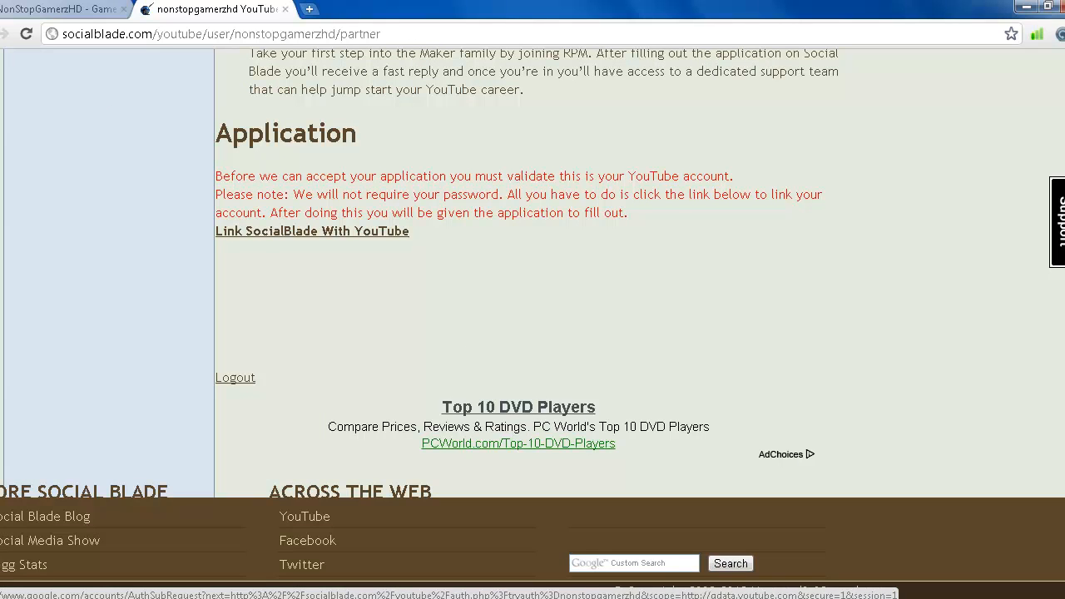
click(208, 35)
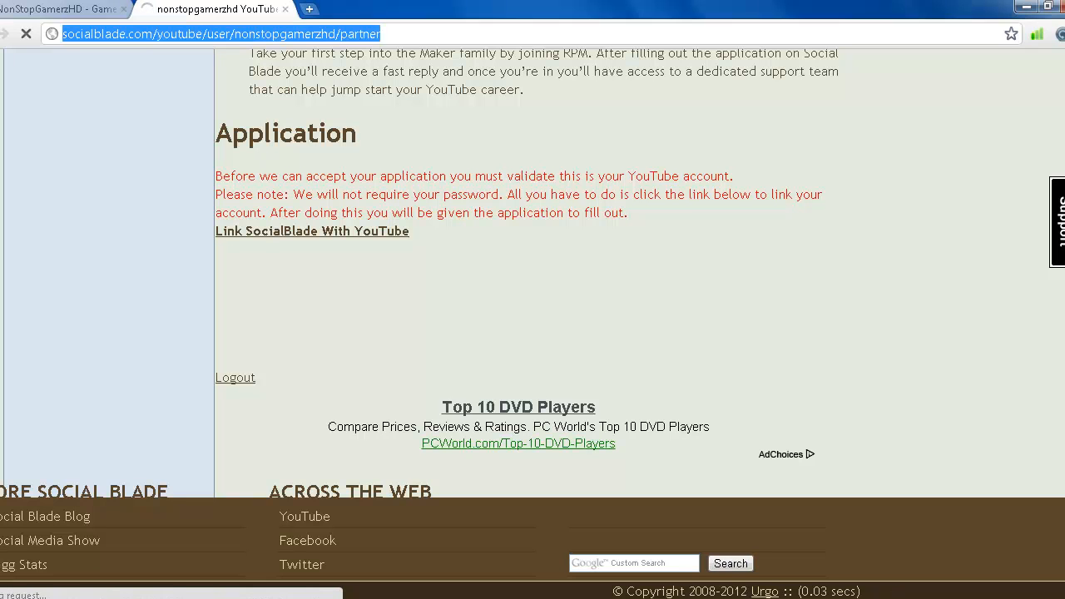
click(312, 230)
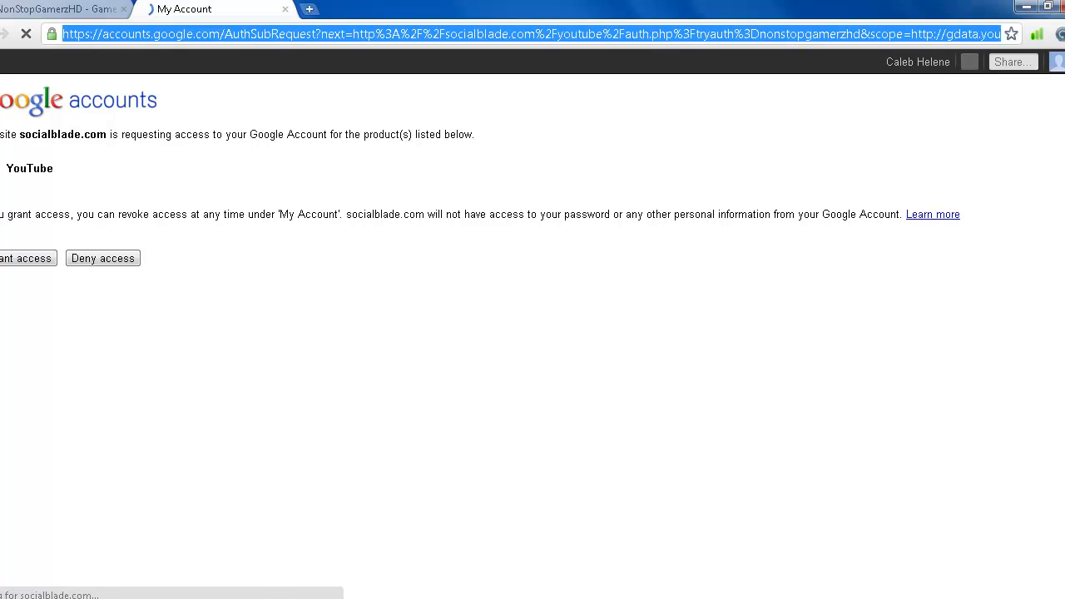
click(25, 257)
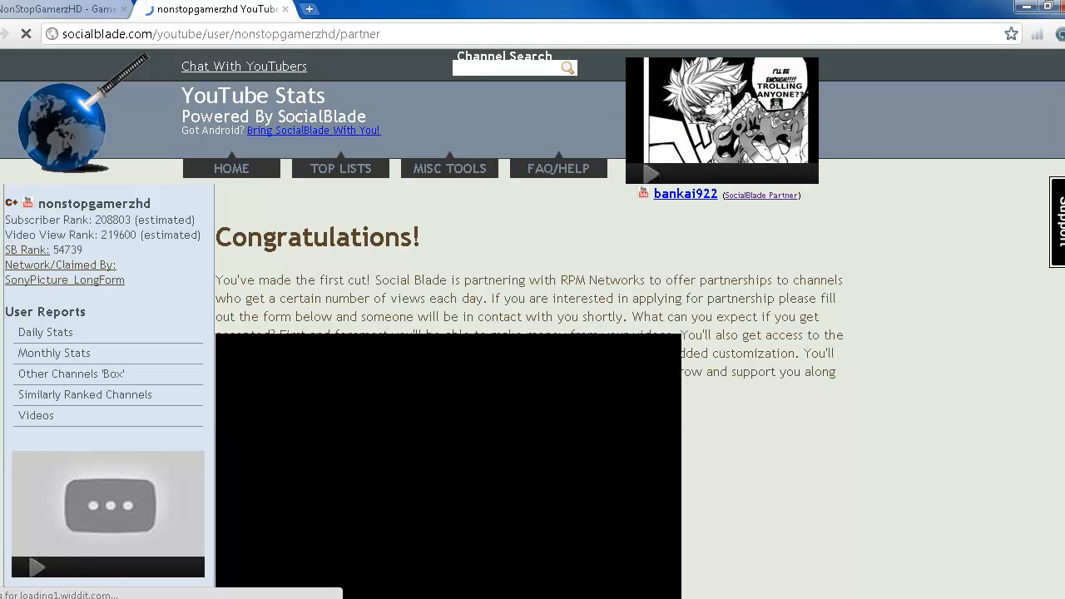
- Scroll past the first-cut congratulations to the blank Partner Application Form
scroll(down, 3)
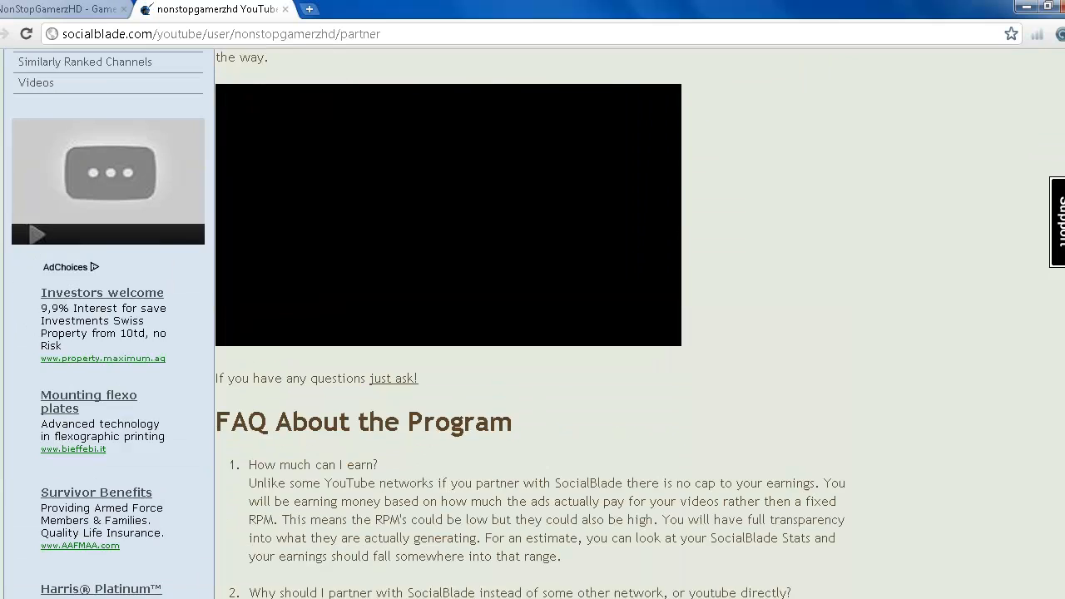
scroll(down, 3)
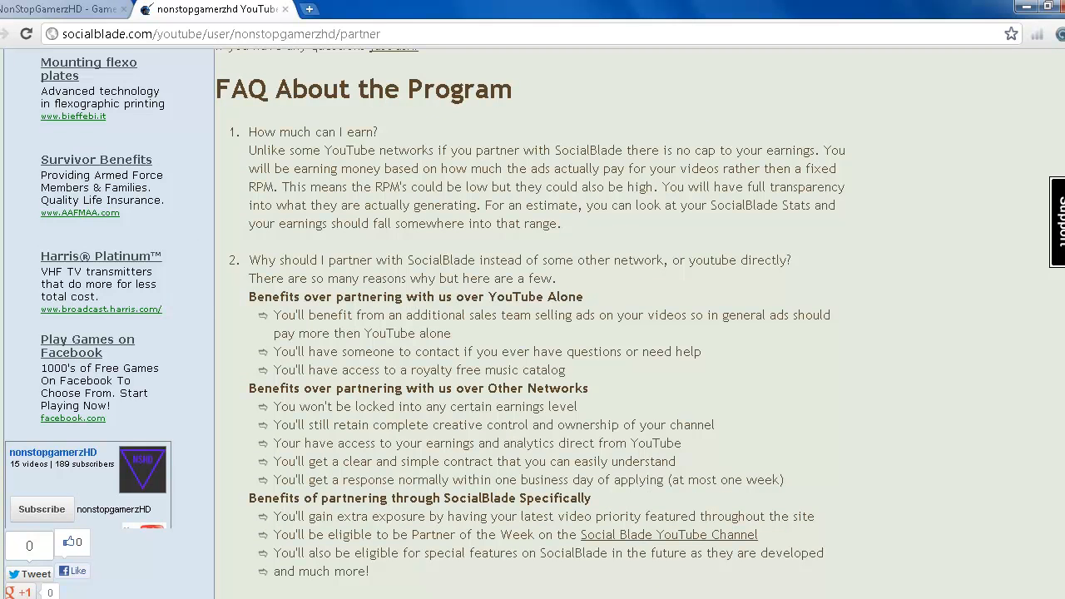
scroll(down, 3)
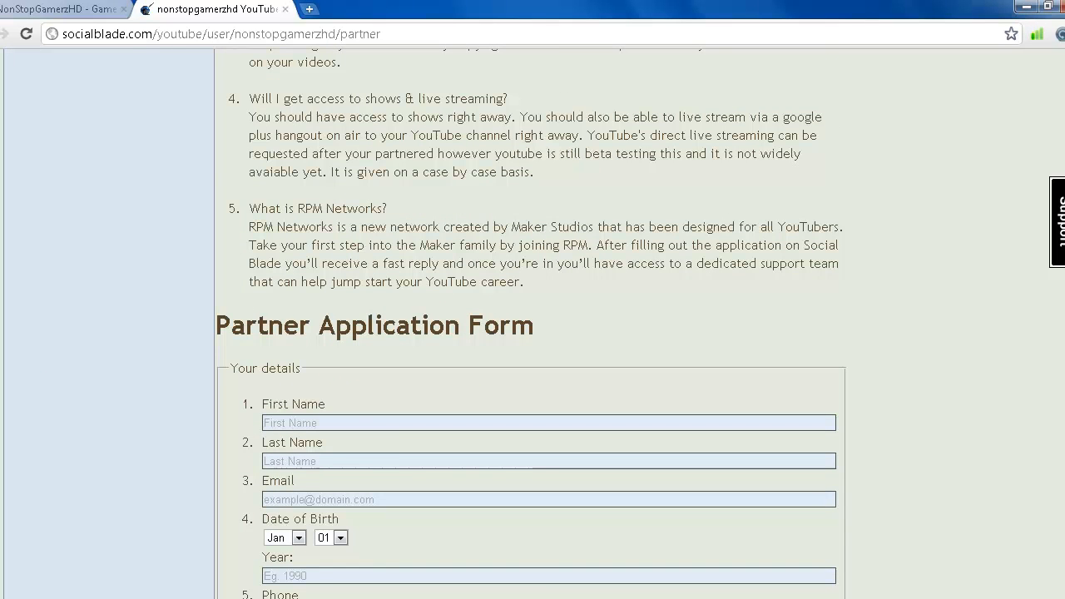
scroll(down, 3)
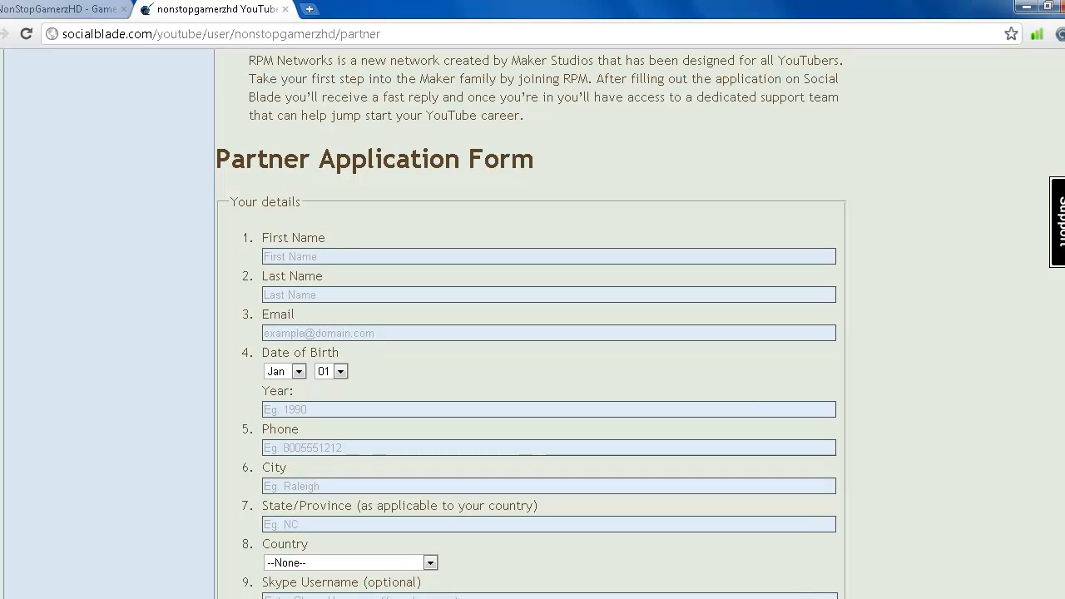
scroll(down, 3)
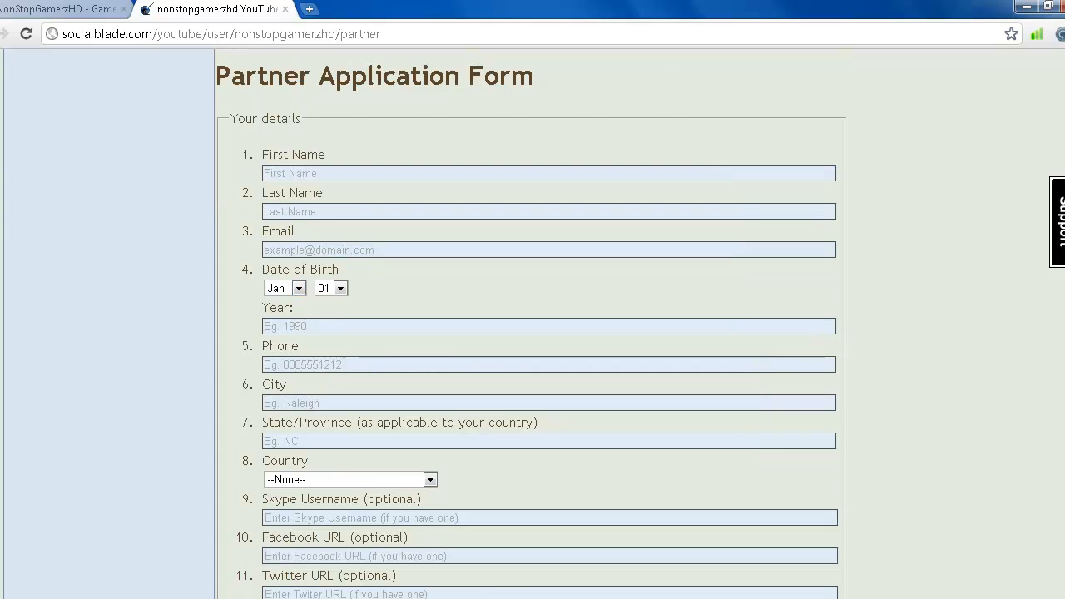
scroll(down, 3)
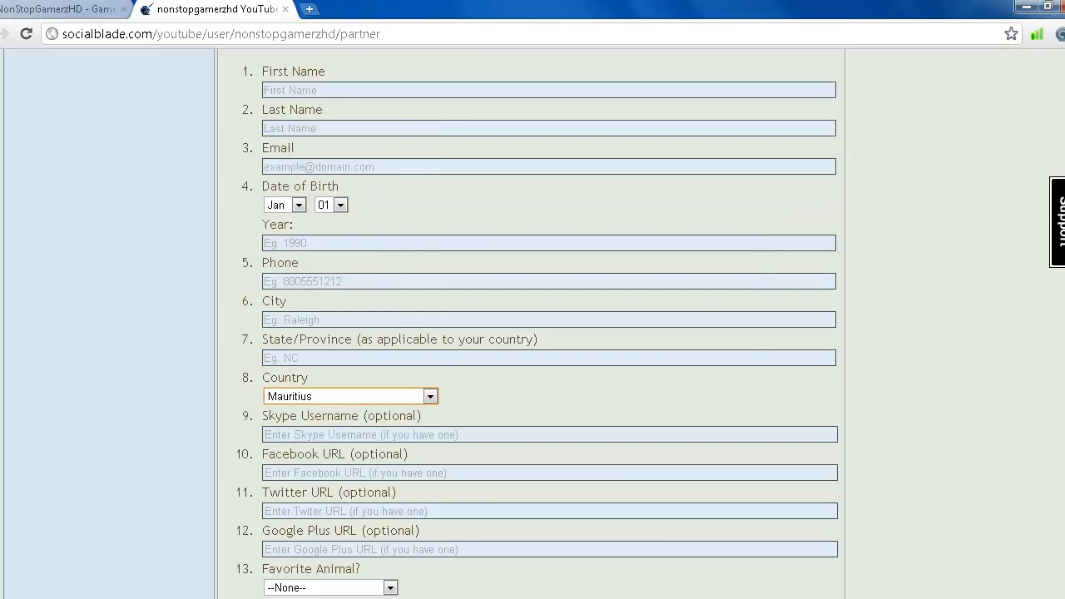
scroll(up, 3)
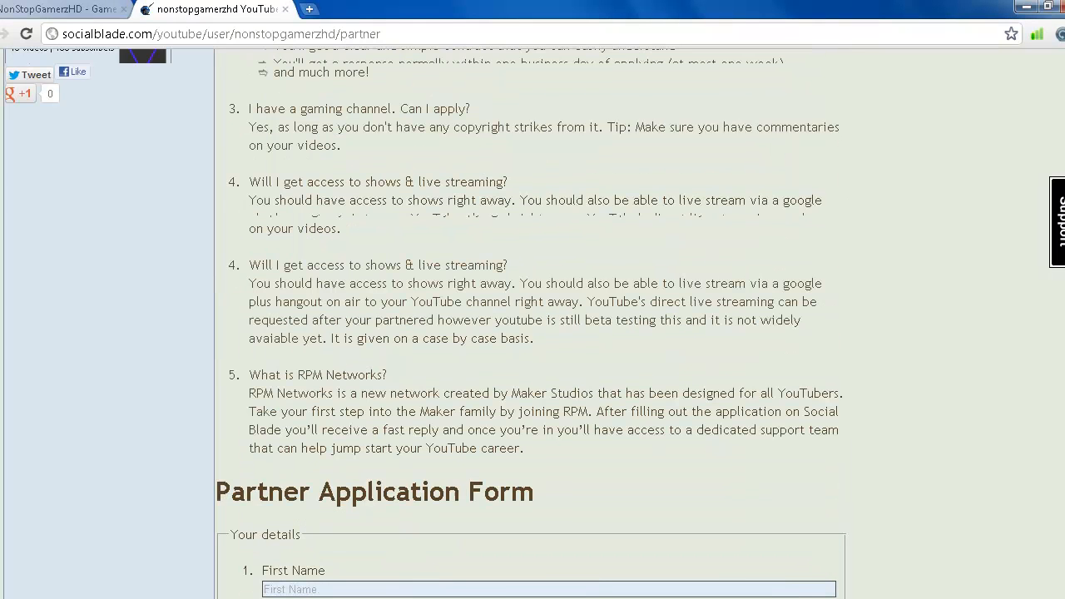
scroll(up, 3)
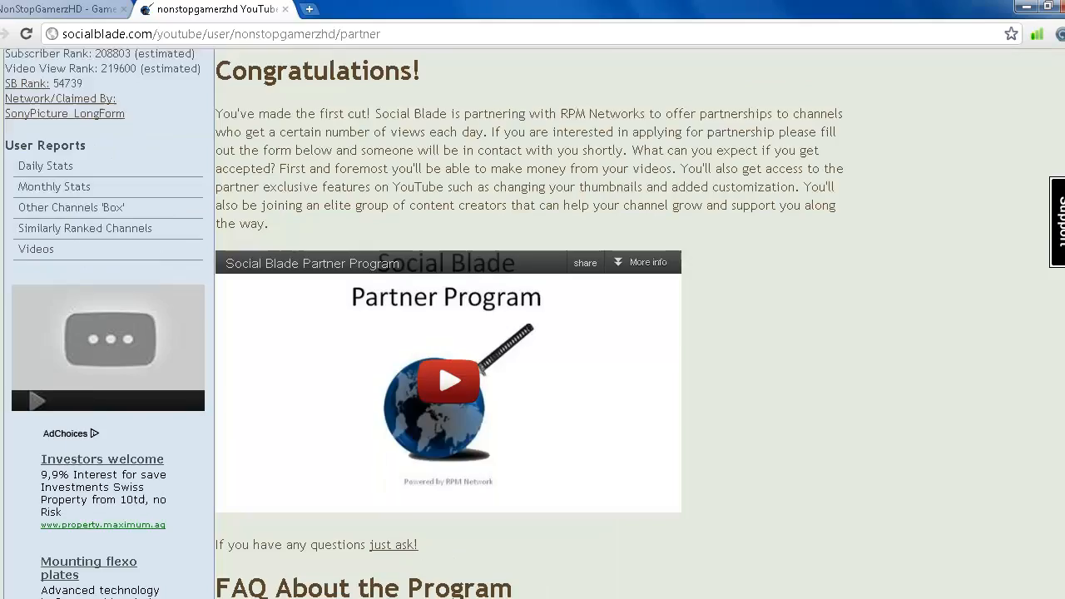
scroll(down, 3)
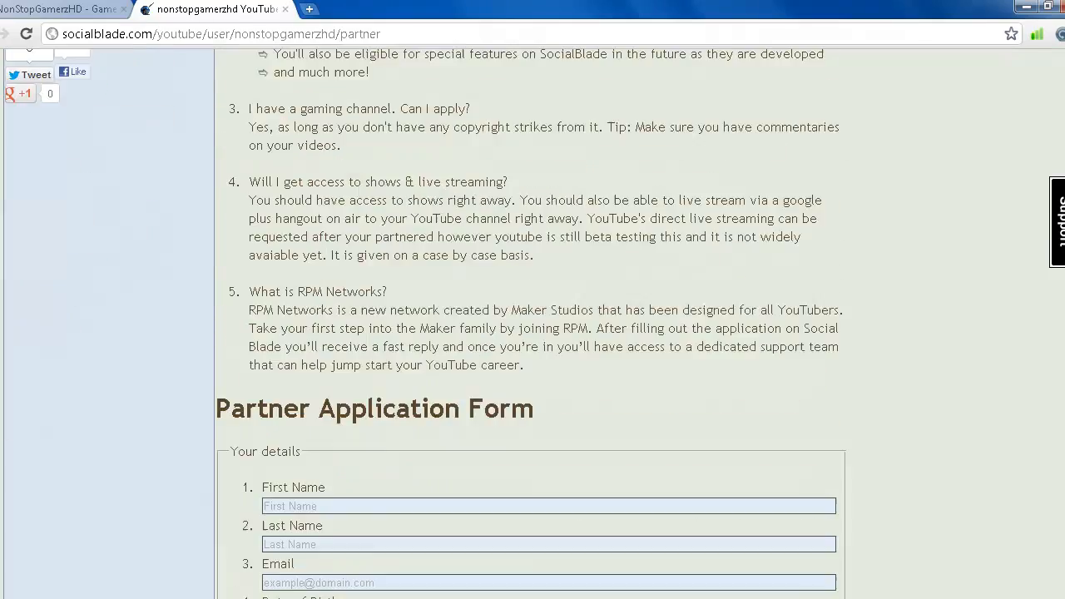
scroll(down, 3)
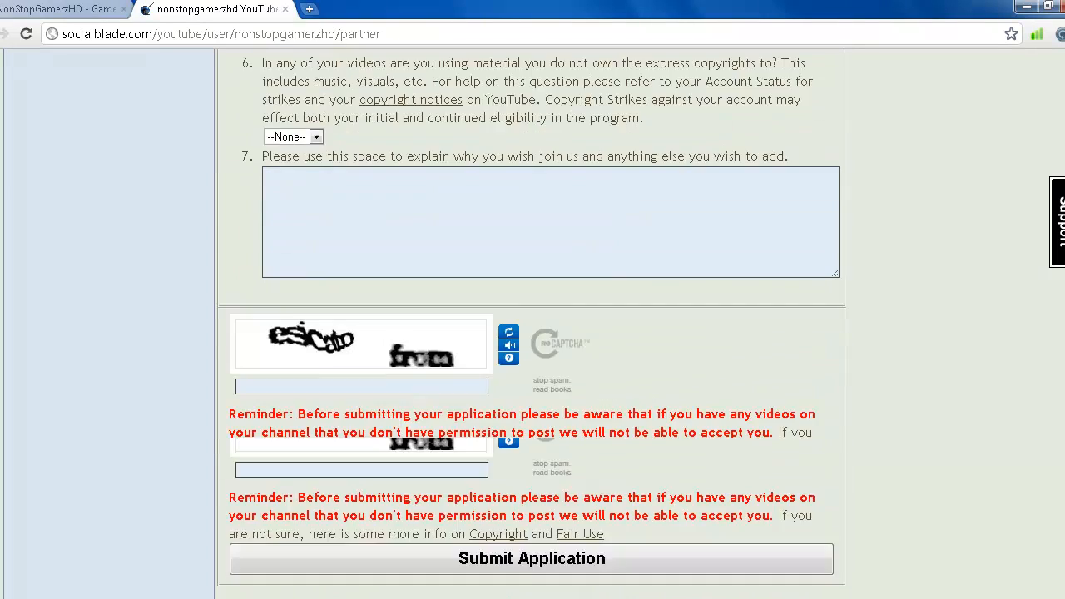
scroll(up, 3)
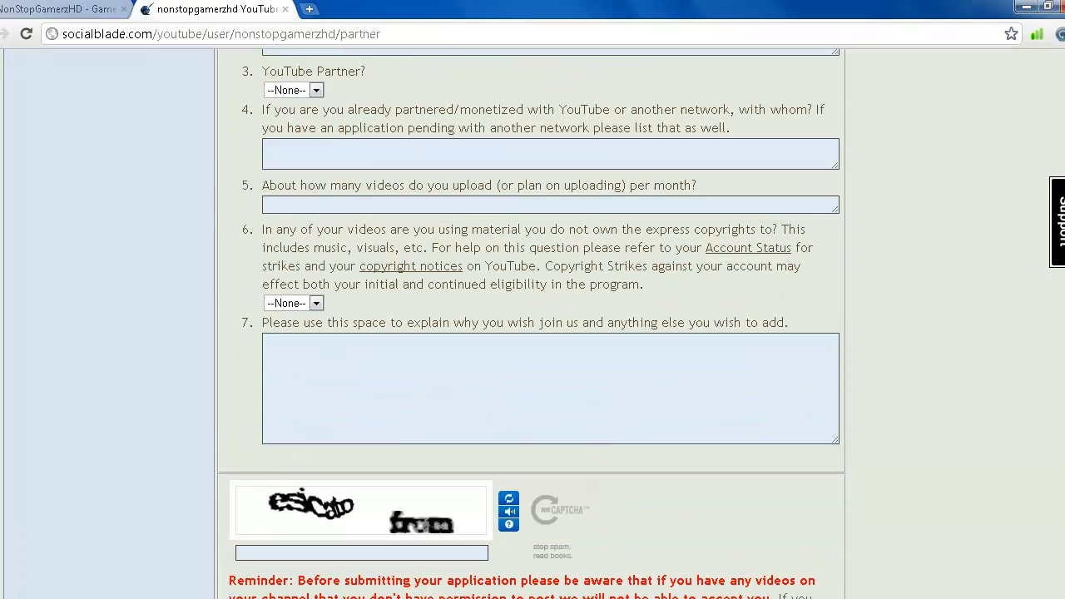
scroll(down, 3)
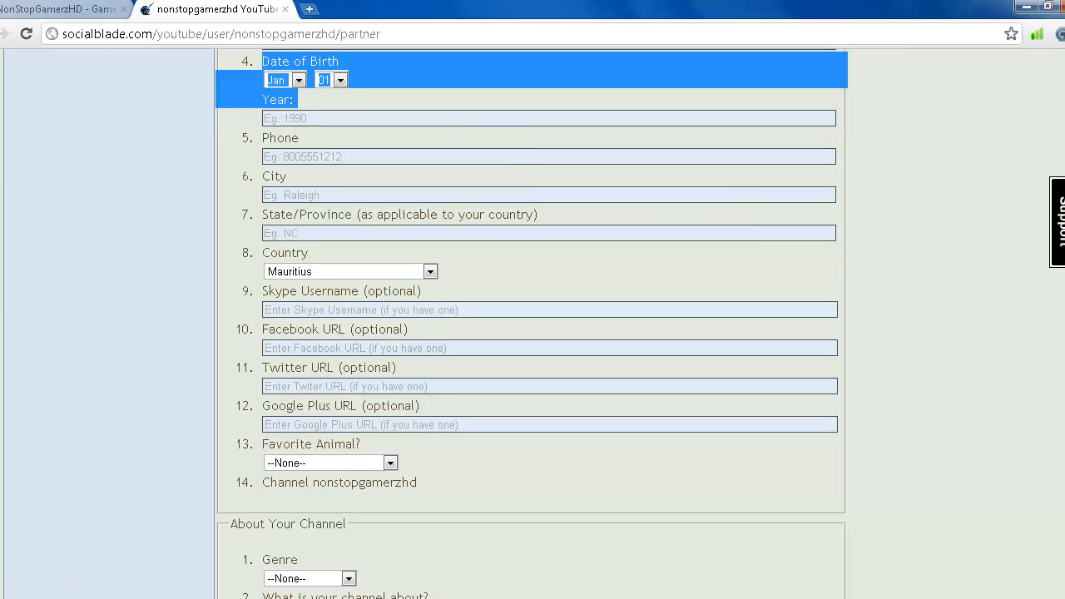
scroll(up, 3)
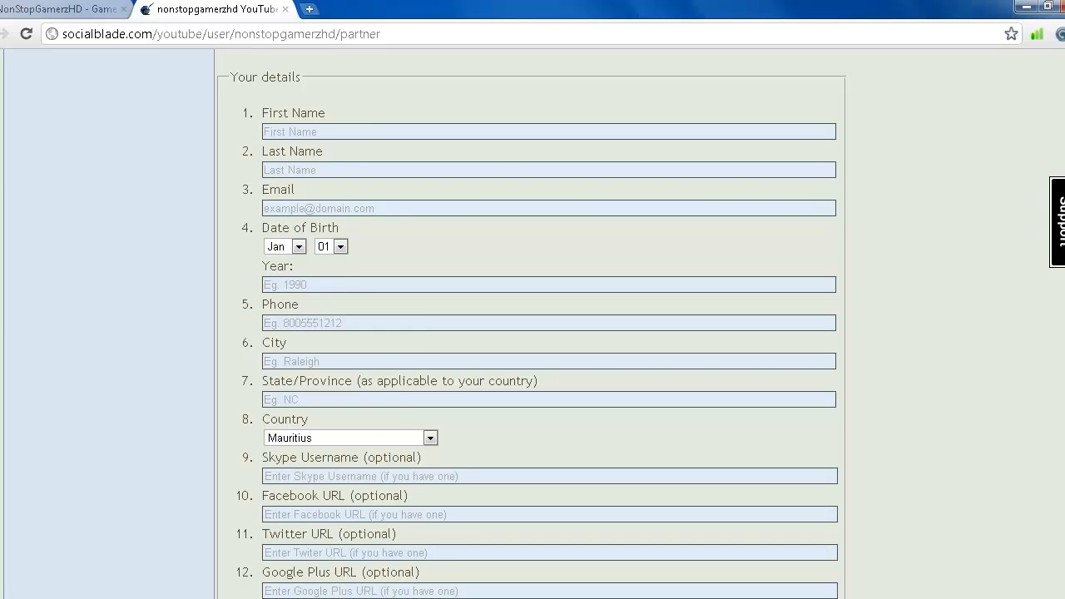
scroll(up, 3)
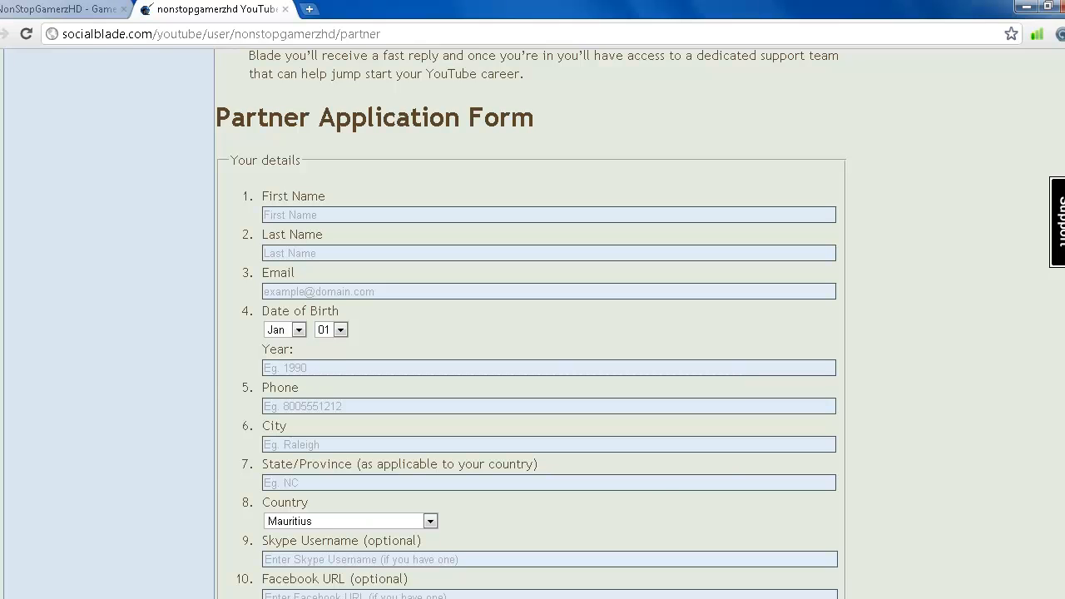
- Return to the NonStopGamerzHD YouTube channel, scroll it, and select its web address
click(212, 9)
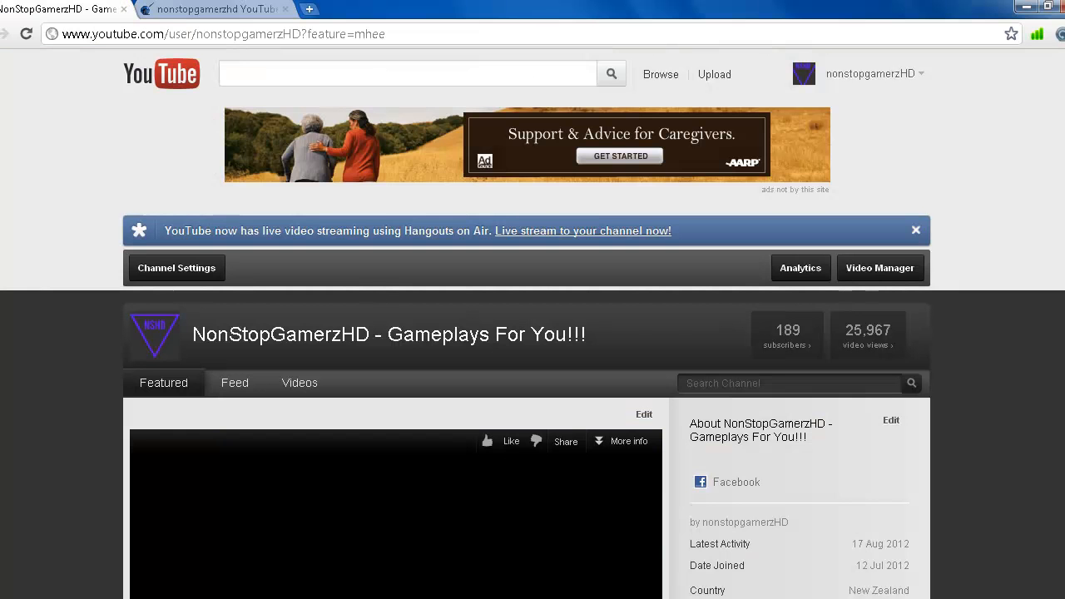
scroll(down, 3)
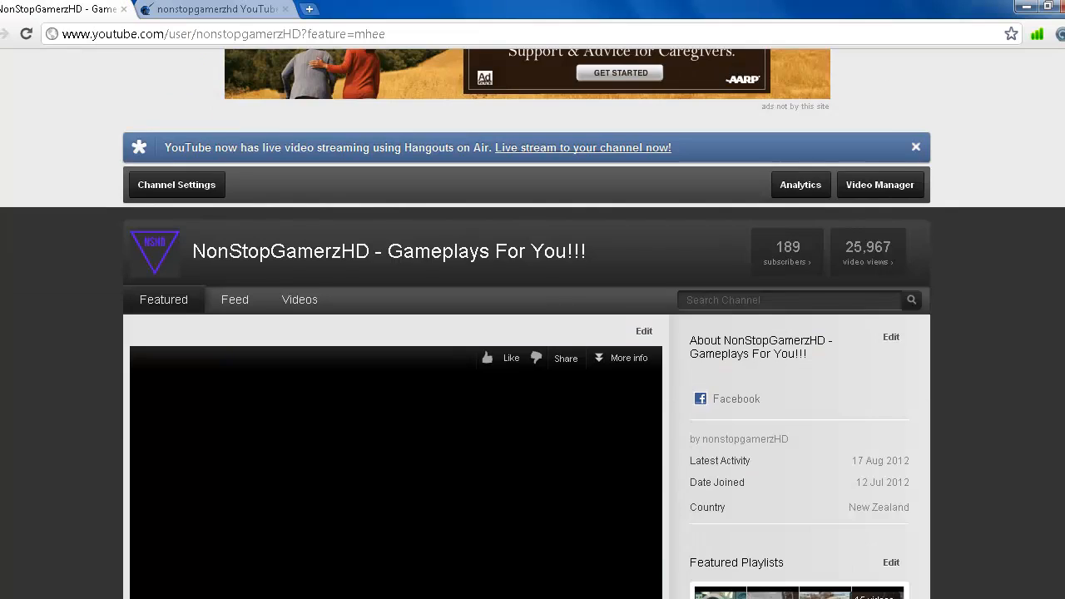
scroll(down, 3)
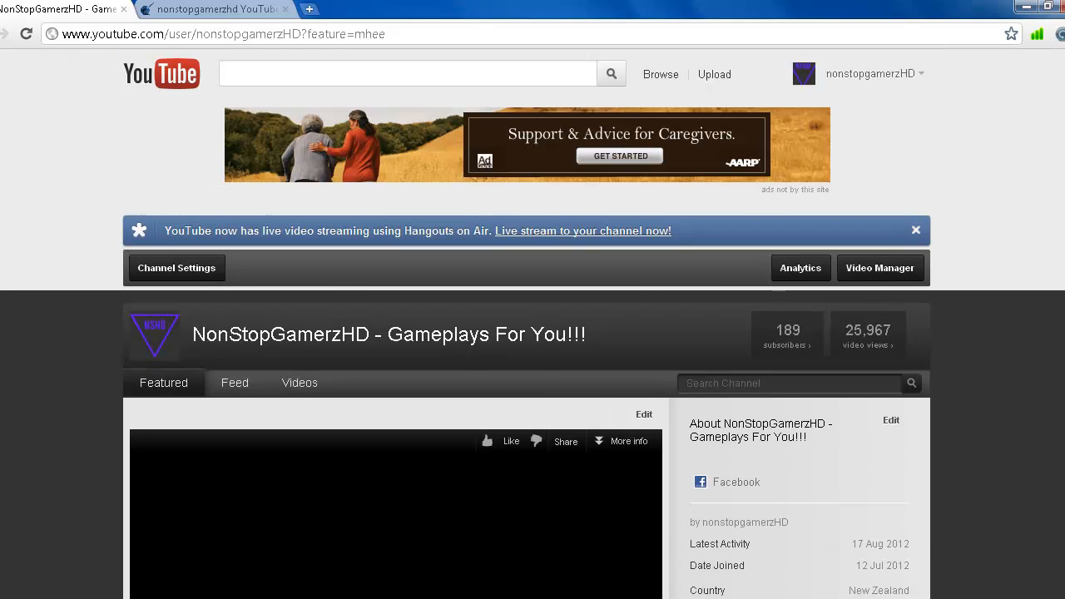
click(249, 35)
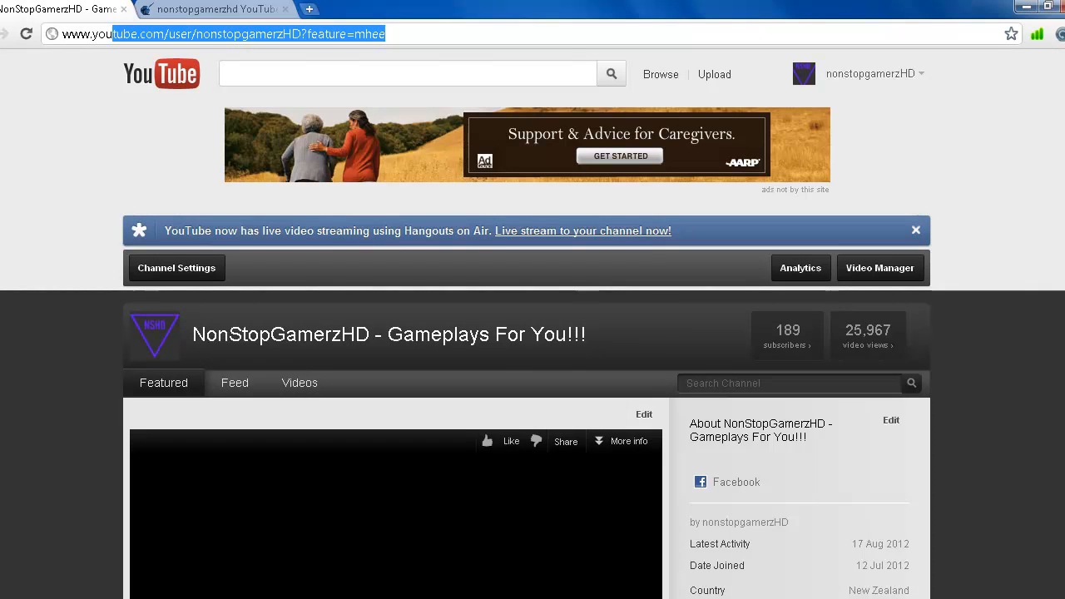